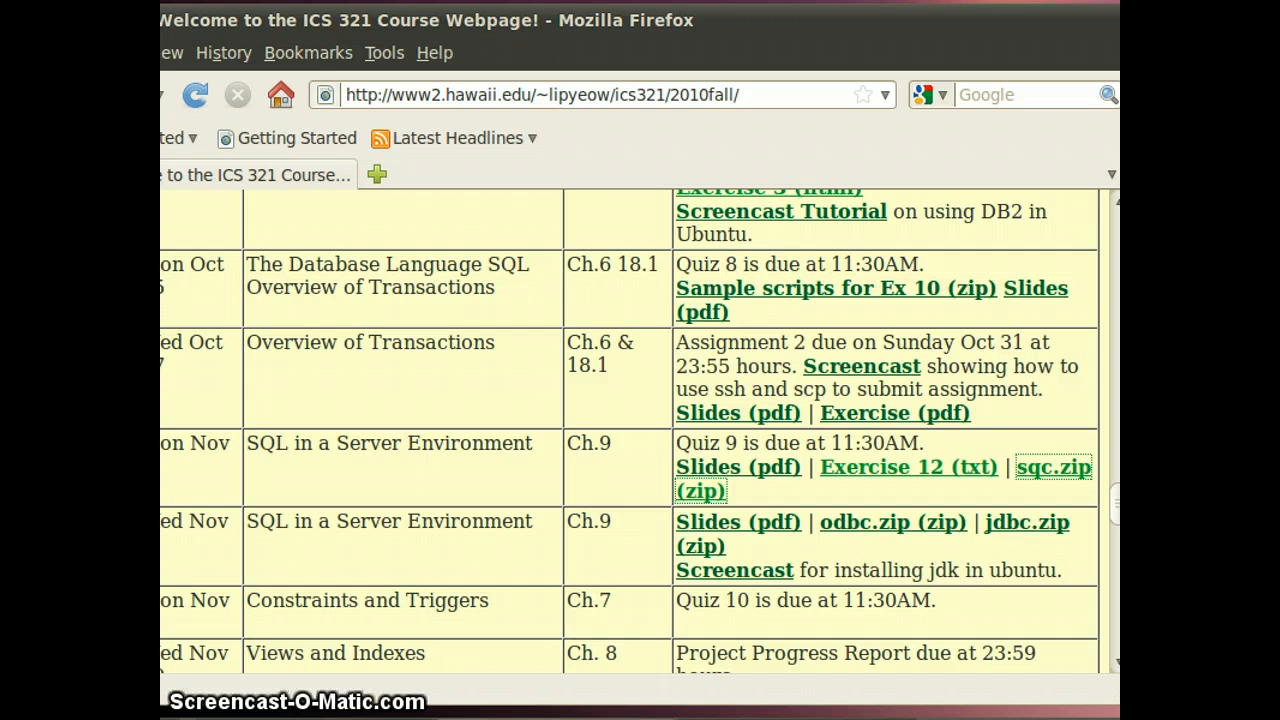
pyautogui.moveTo(804, 528)
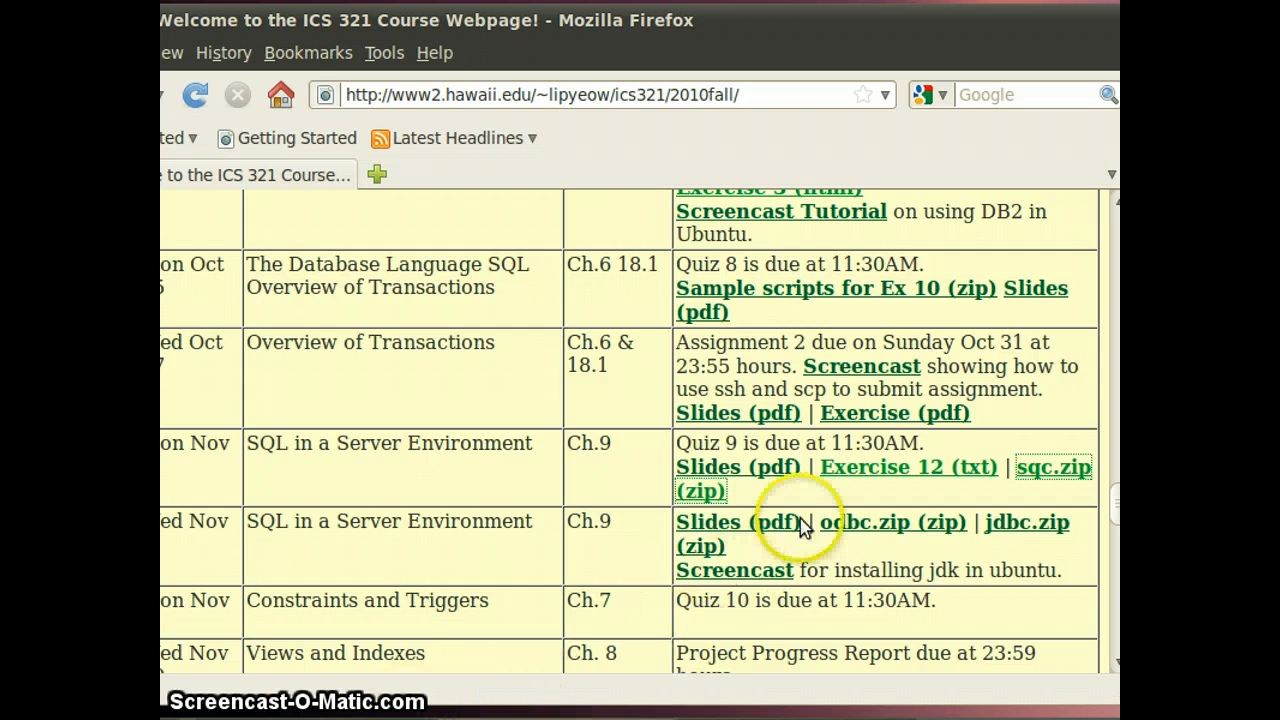
pyautogui.moveTo(856, 516)
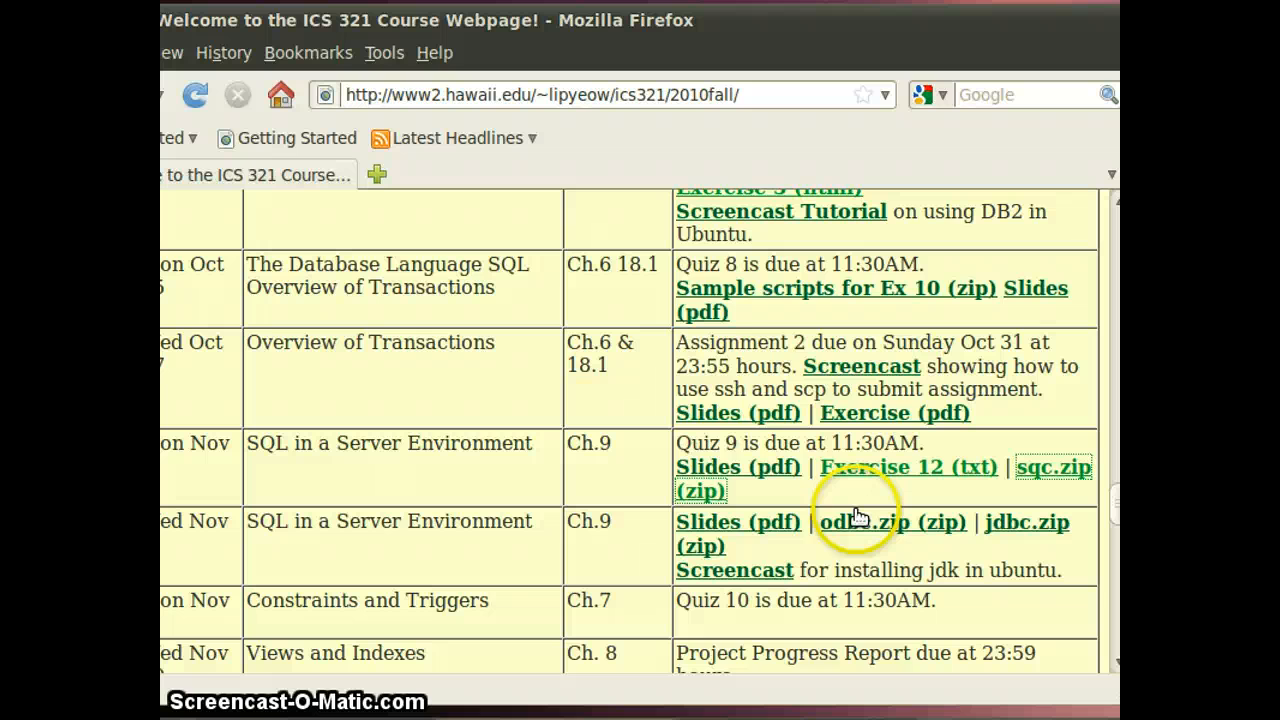
# - Download odbc.zip from the course page and save it to disk
pyautogui.click(862, 522)
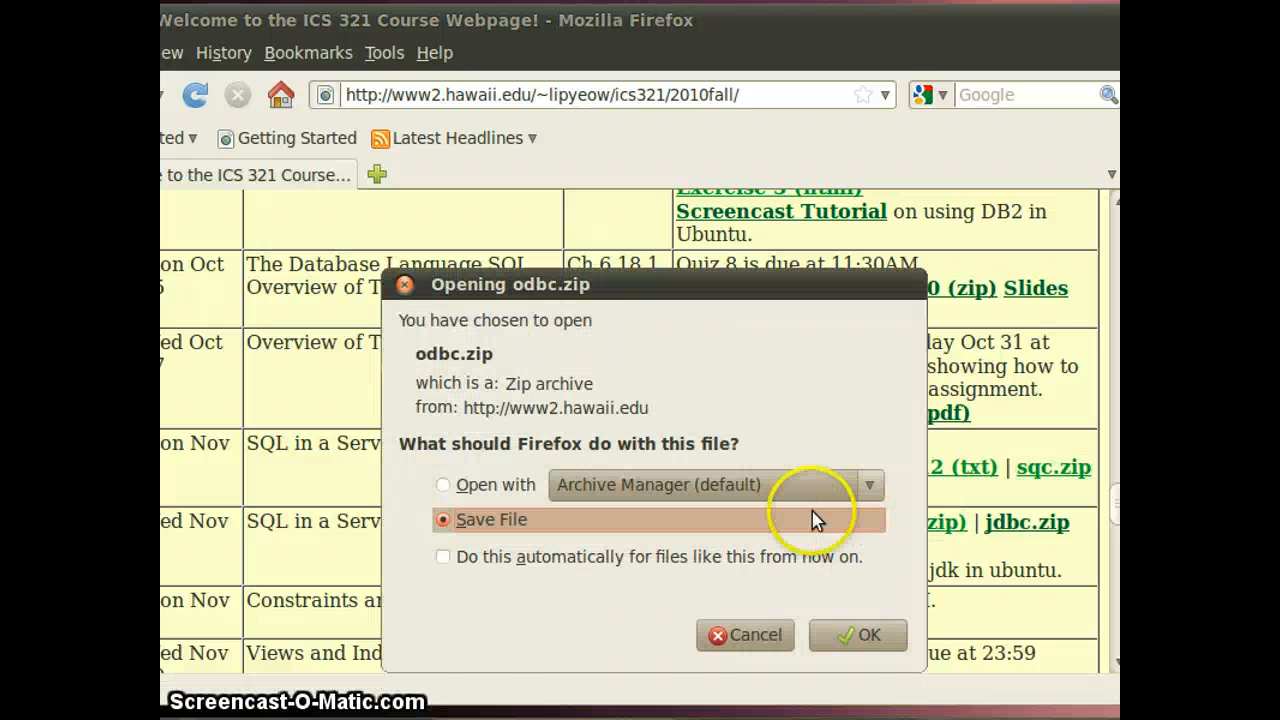
pyautogui.click(856, 636)
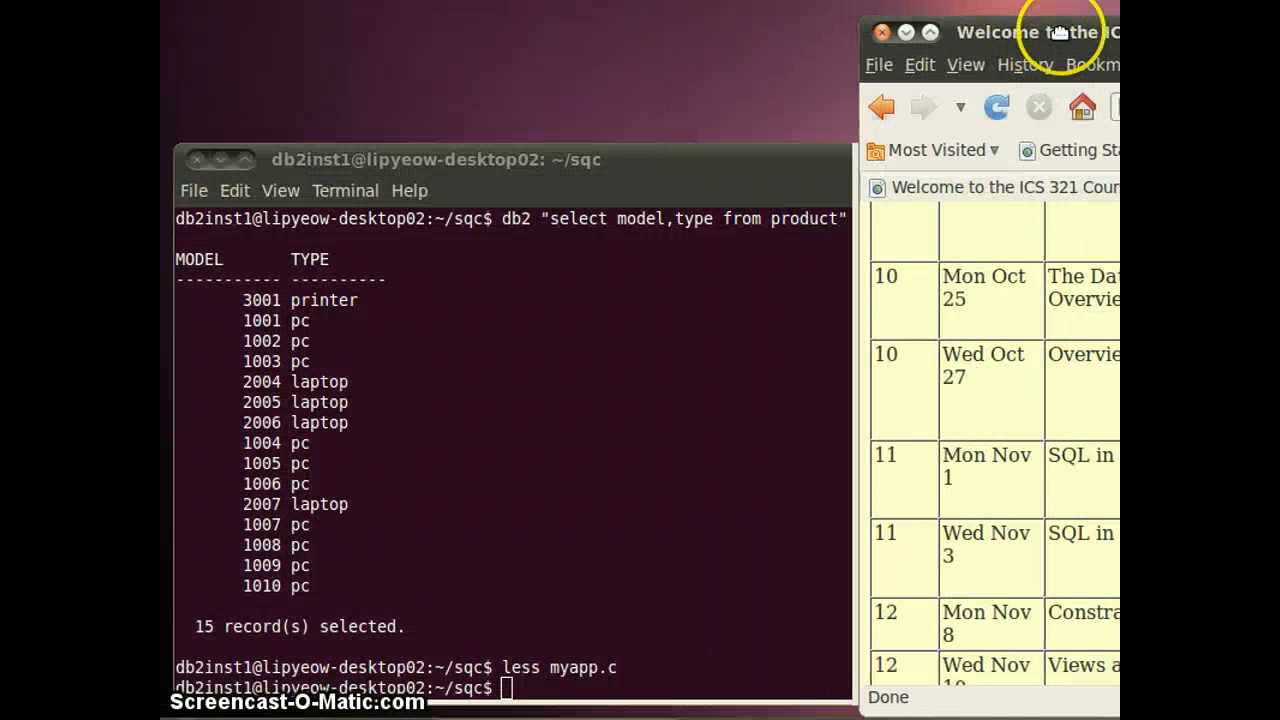
# - Unzip Downloads/odbc.zip and move into the extracted odbc folder
pyautogui.write('cd')
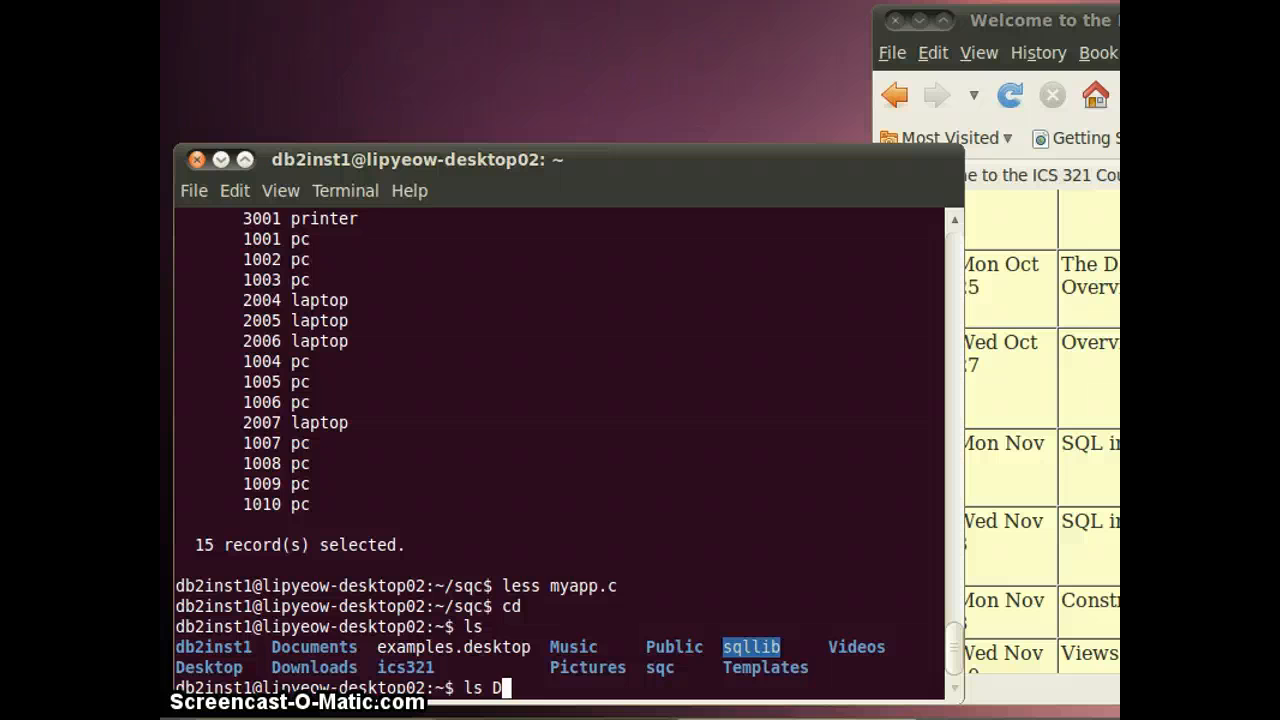
pyautogui.press('Return')
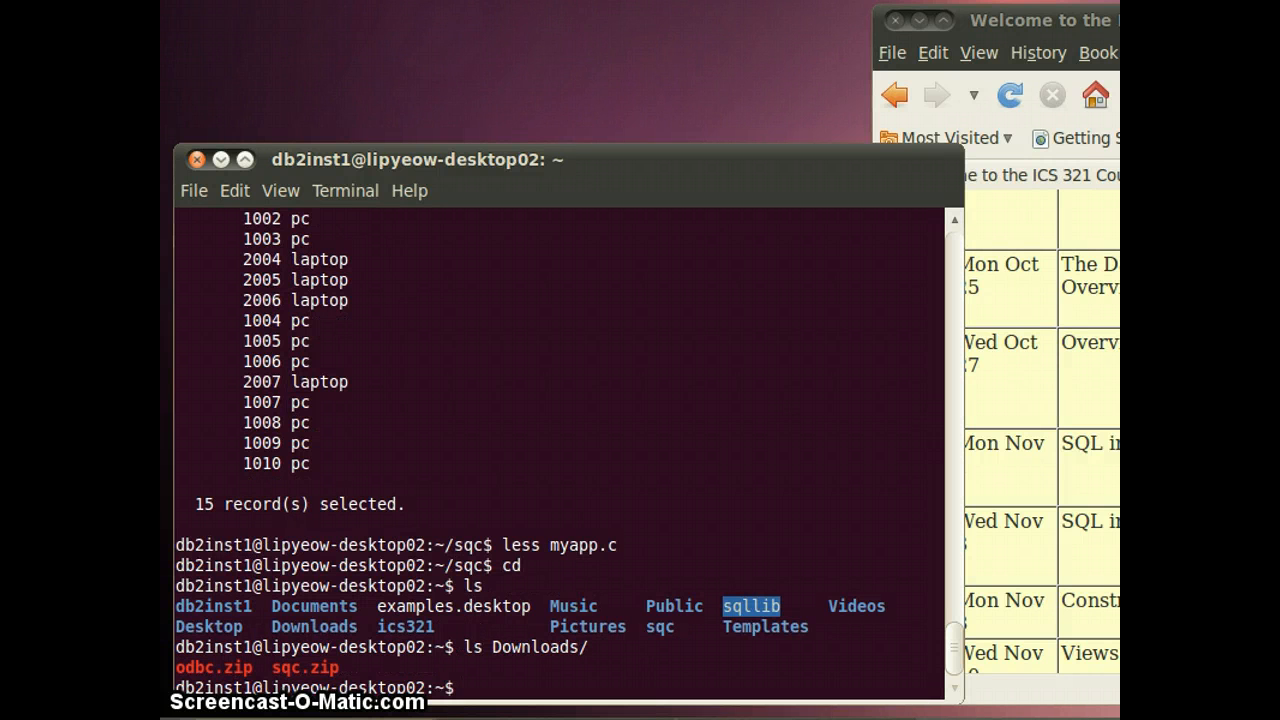
pyautogui.write('unzip')
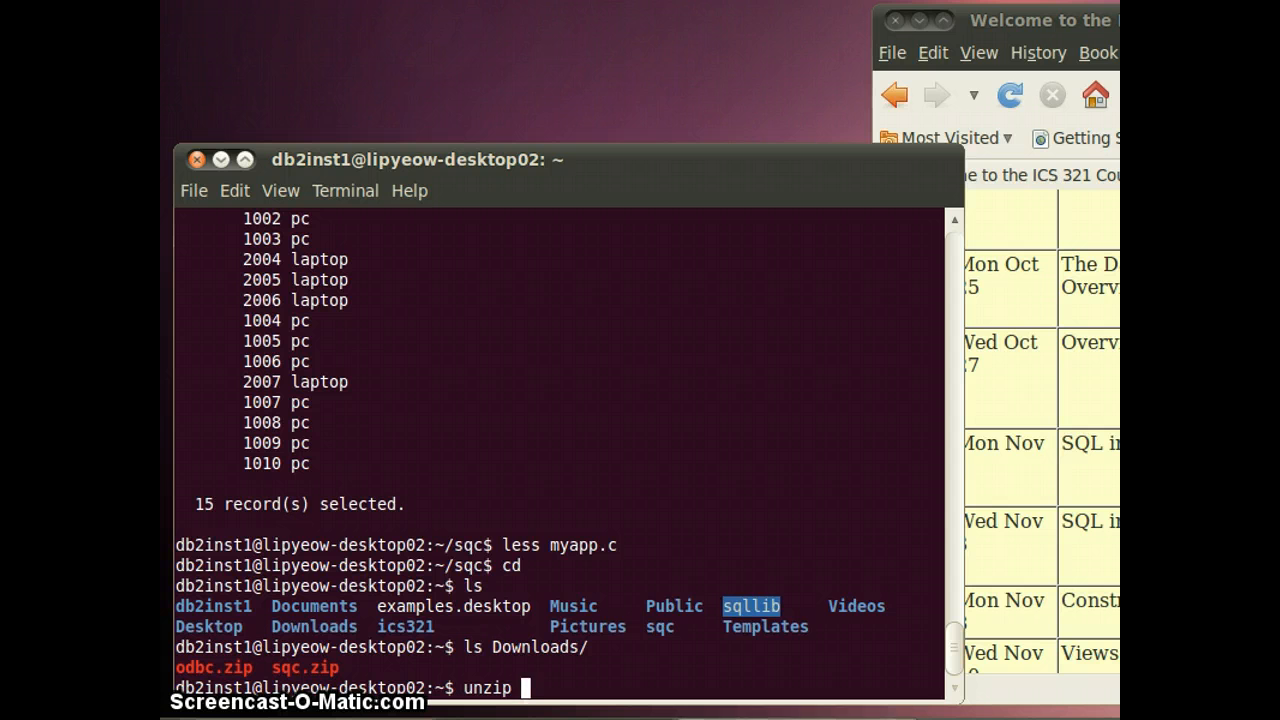
pyautogui.write('Downloads/')
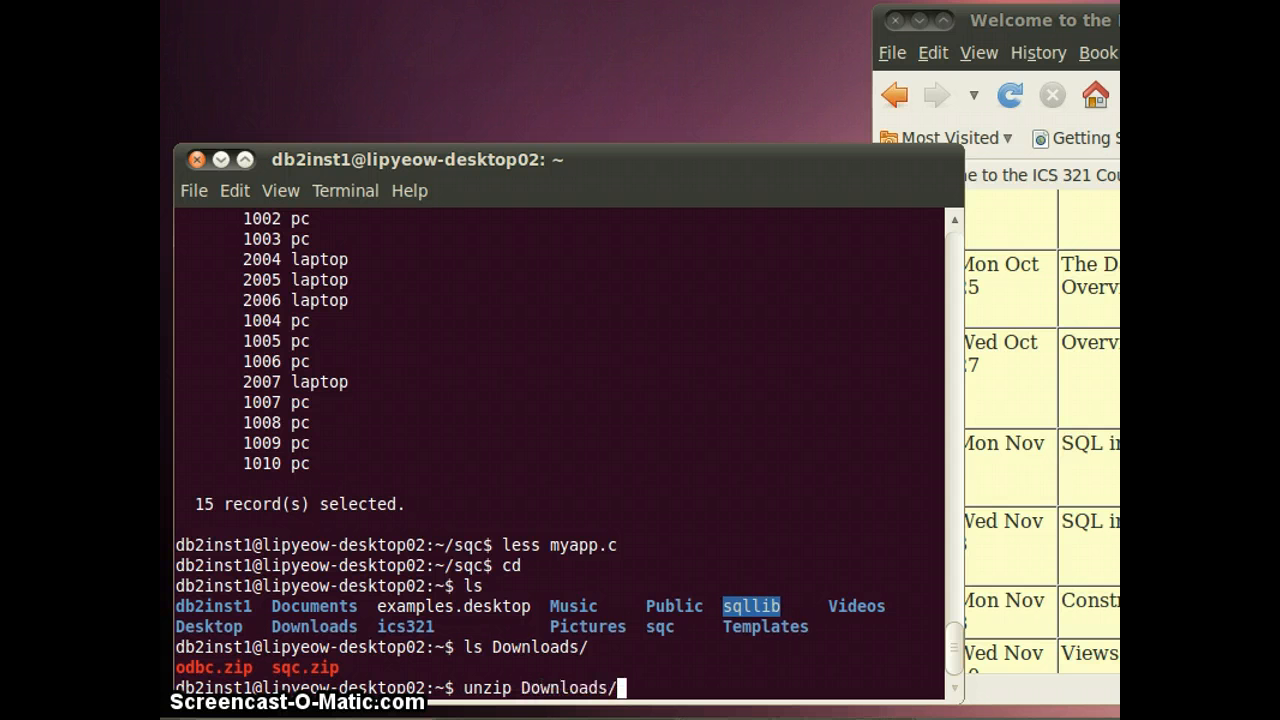
pyautogui.write('odbc.zip')
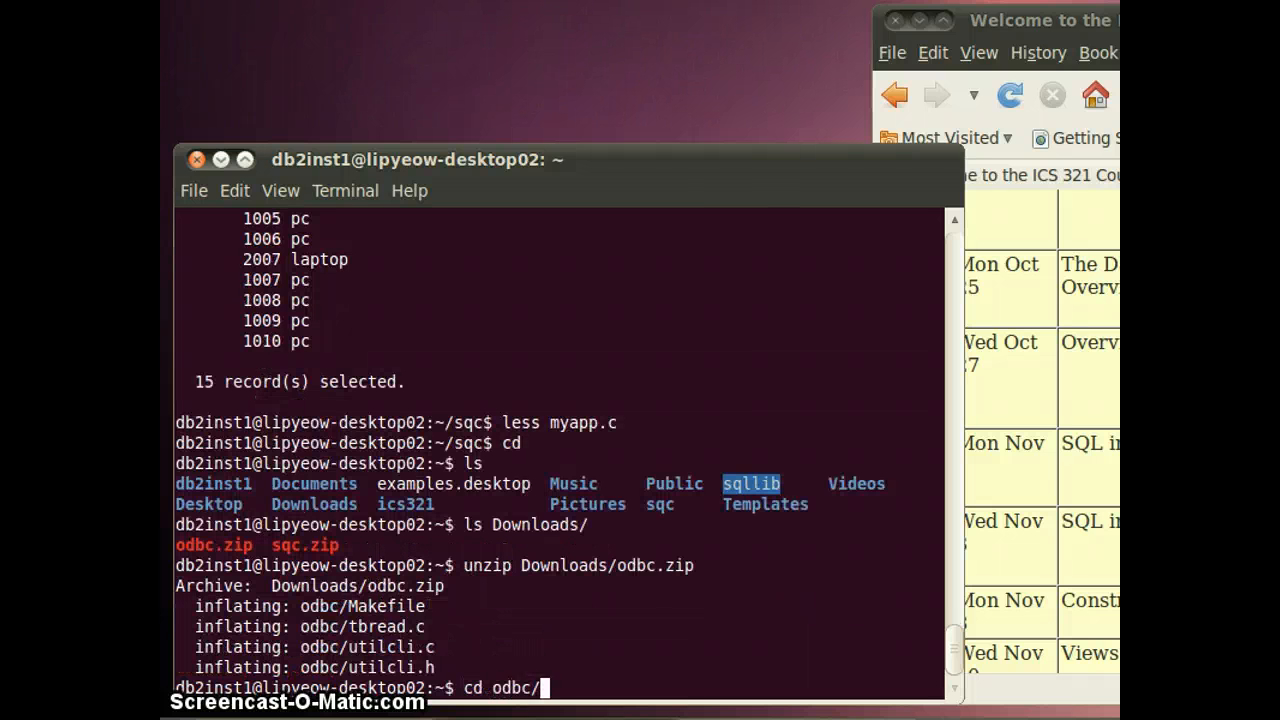
pyautogui.press('Return')
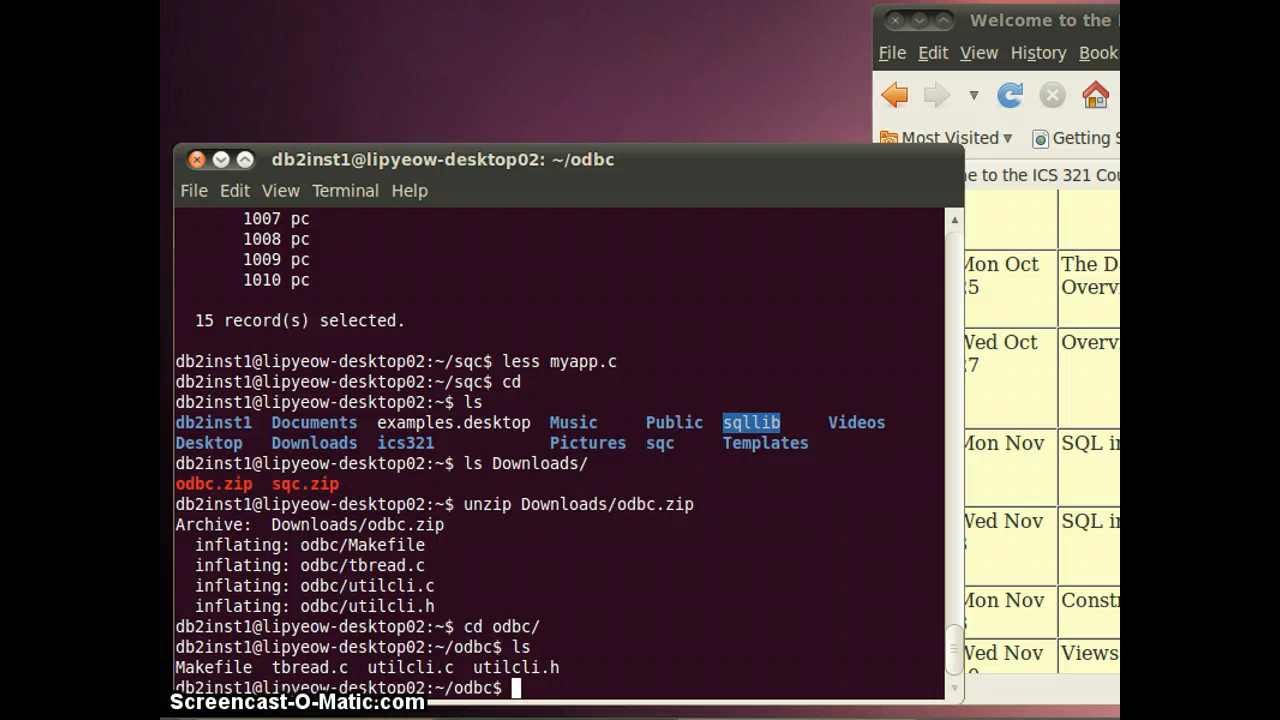
# - Start opening the Makefile in vi from the odbc folder
pyautogui.write('vi M')
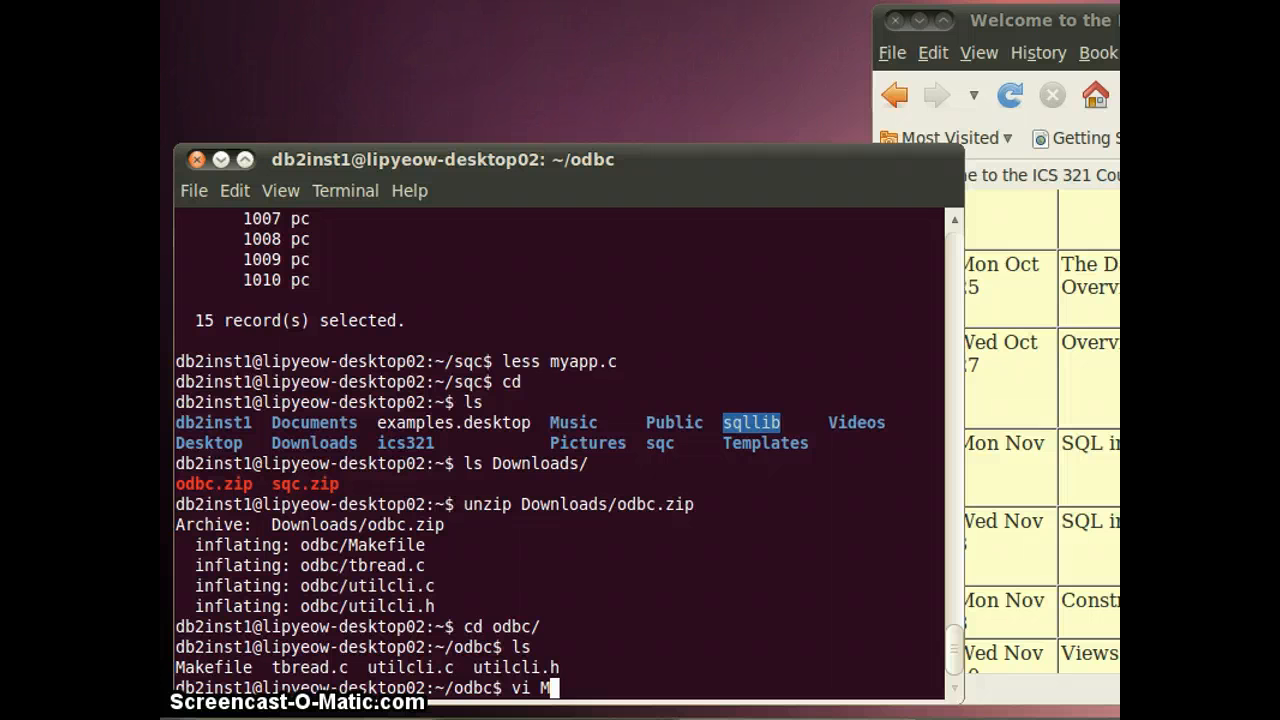
pyautogui.write('ake')
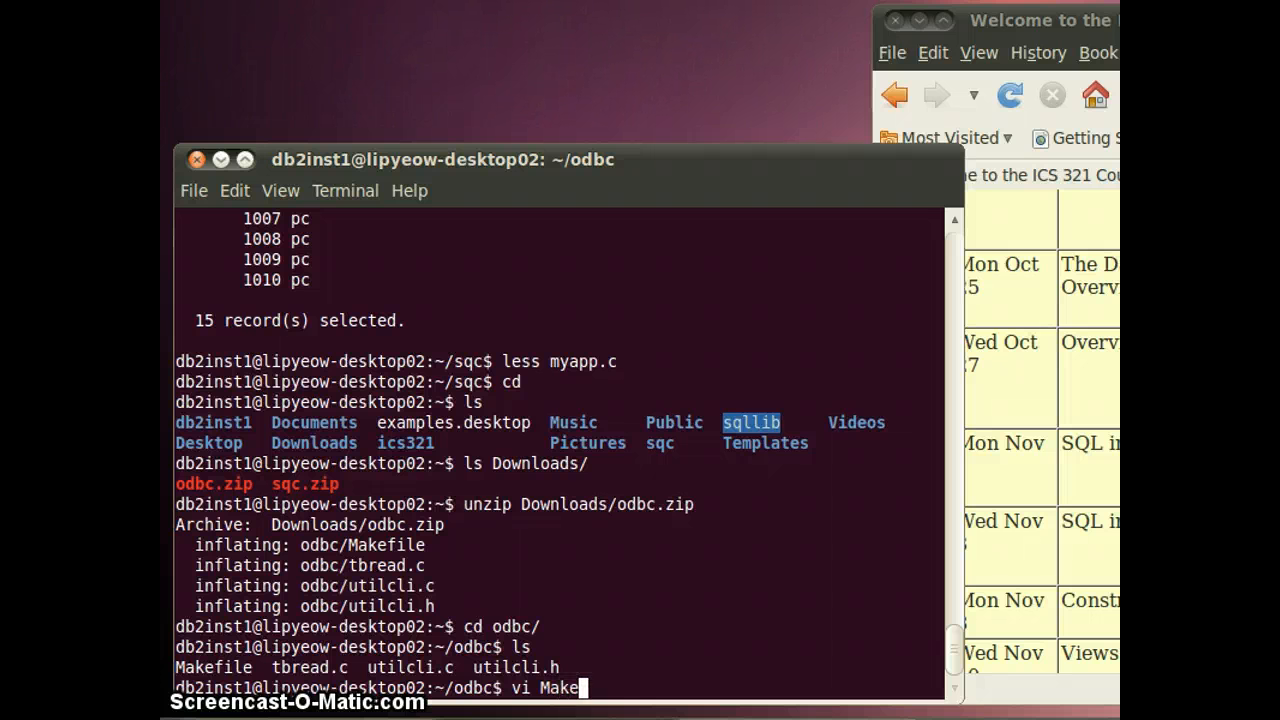
pyautogui.press('Return')
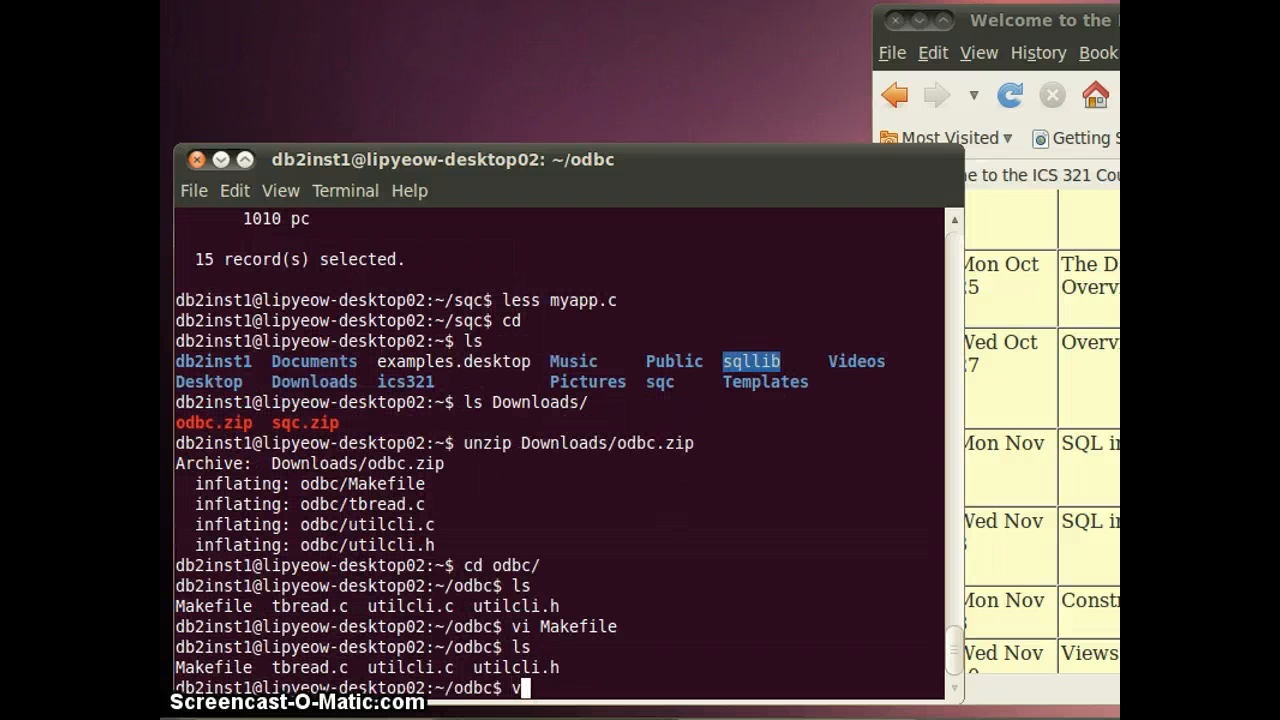
# - Open tbread.c in vi, reach the dbAlias/user/pswd lines and clear the bookdb alias
pyautogui.write('im tbread.c')
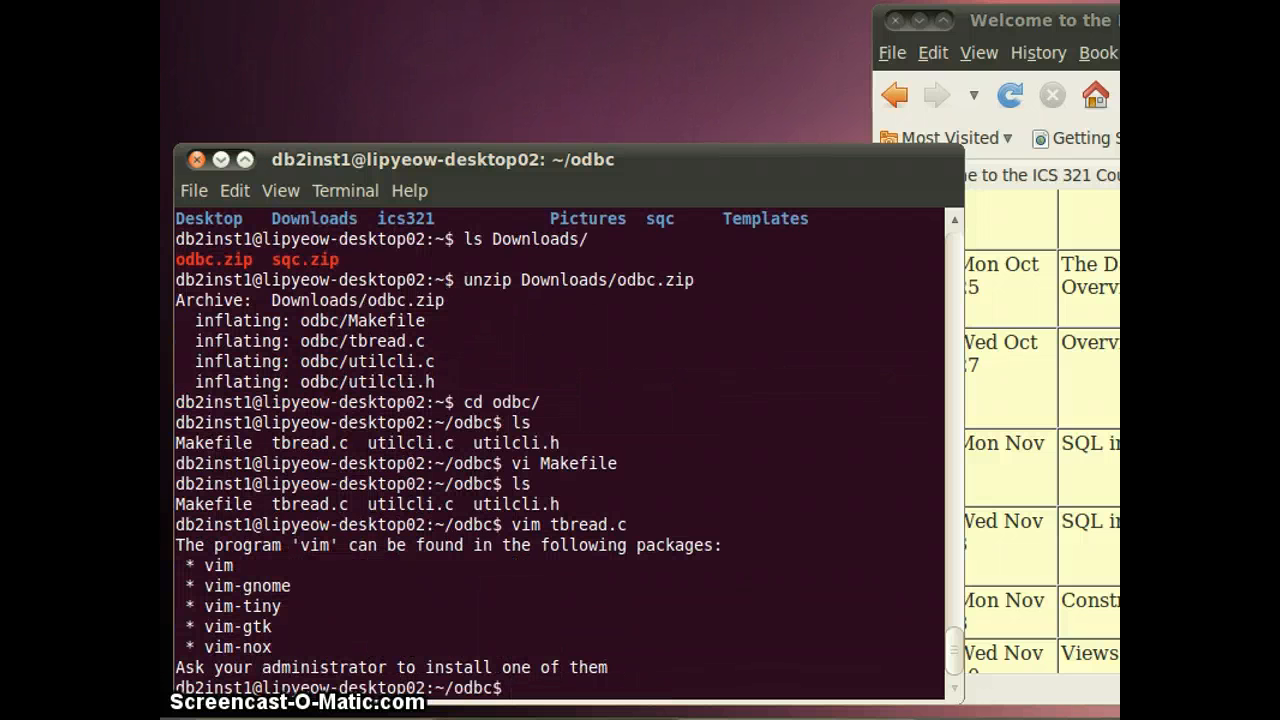
pyautogui.write('vi')
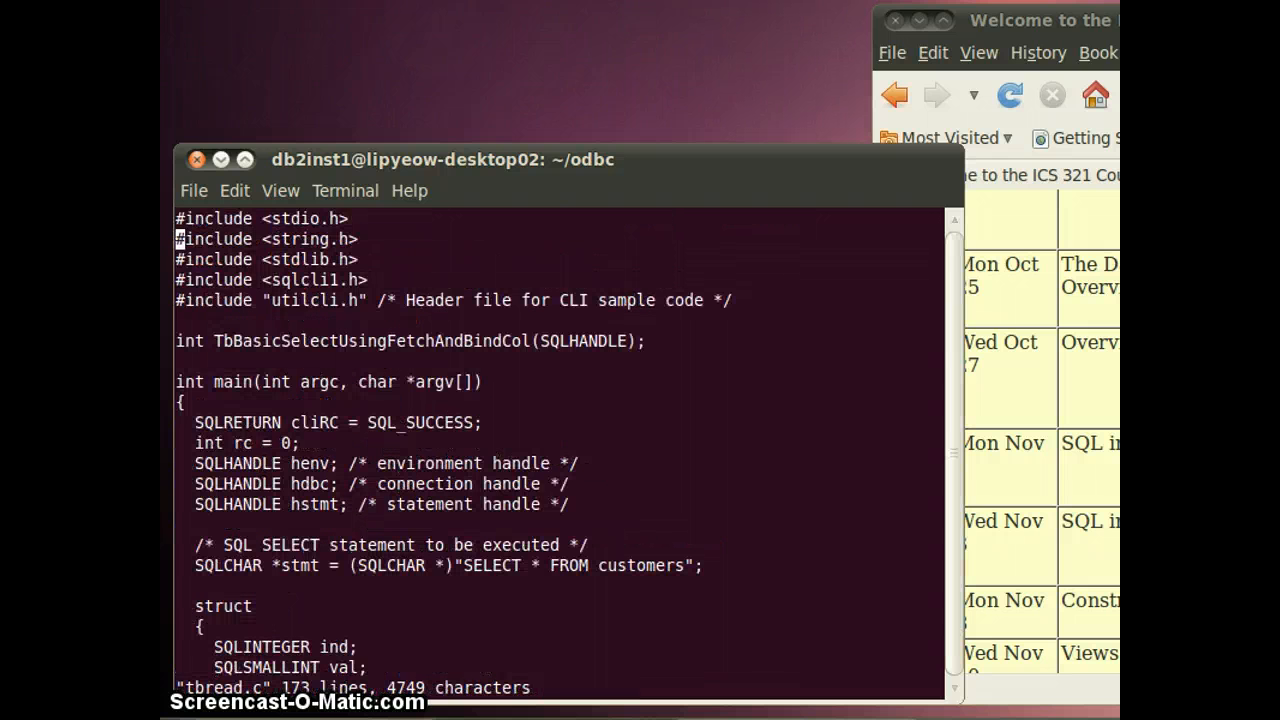
pyautogui.scroll(-3)
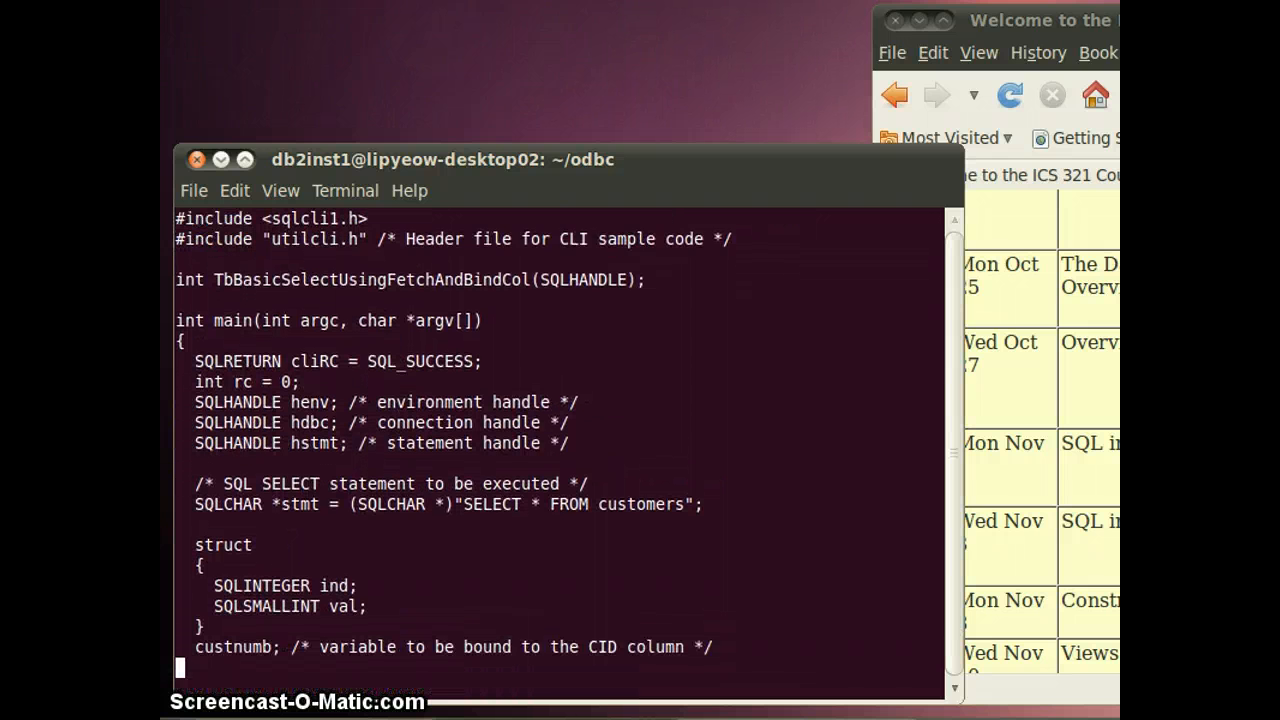
pyautogui.scroll(-3)
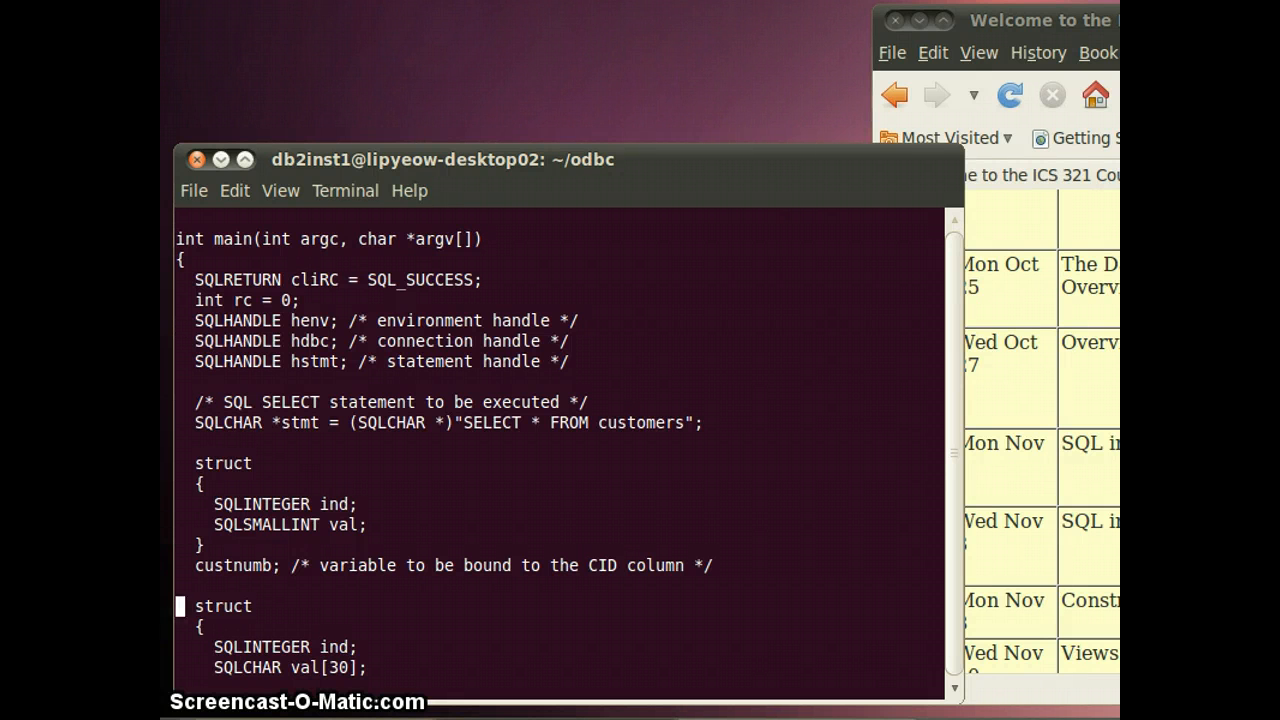
pyautogui.scroll(-3)
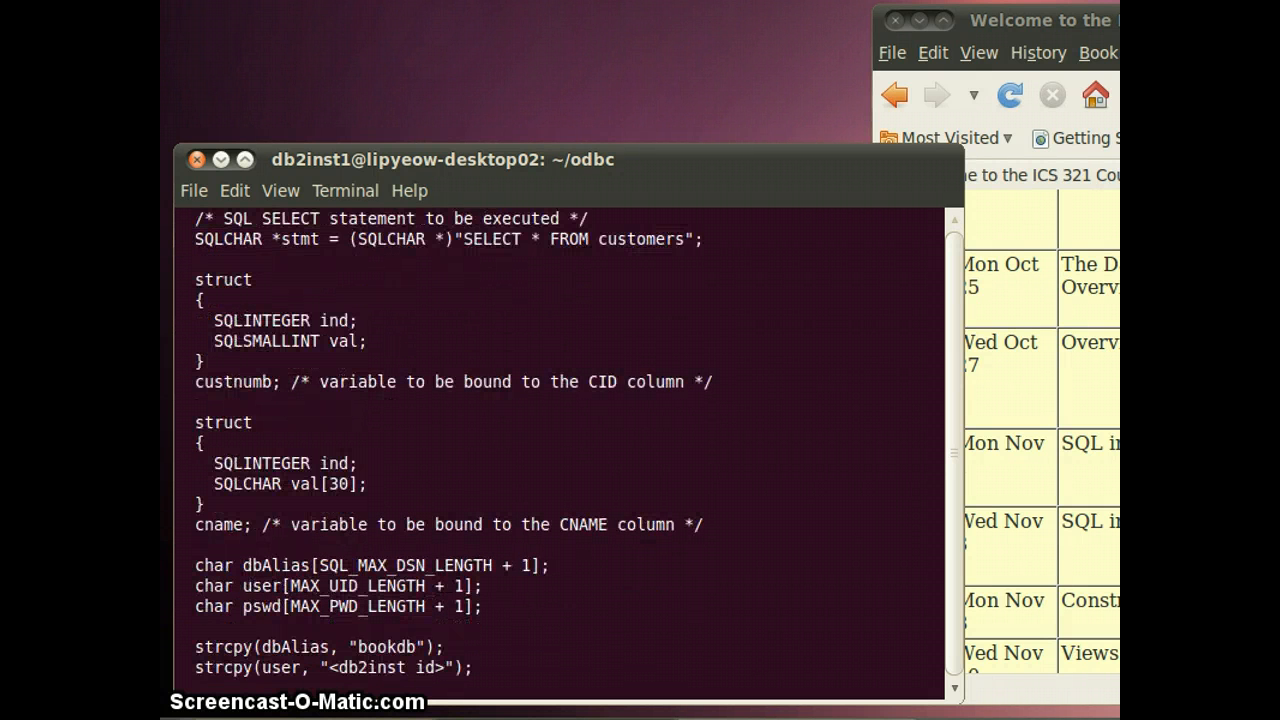
pyautogui.scroll(-3)
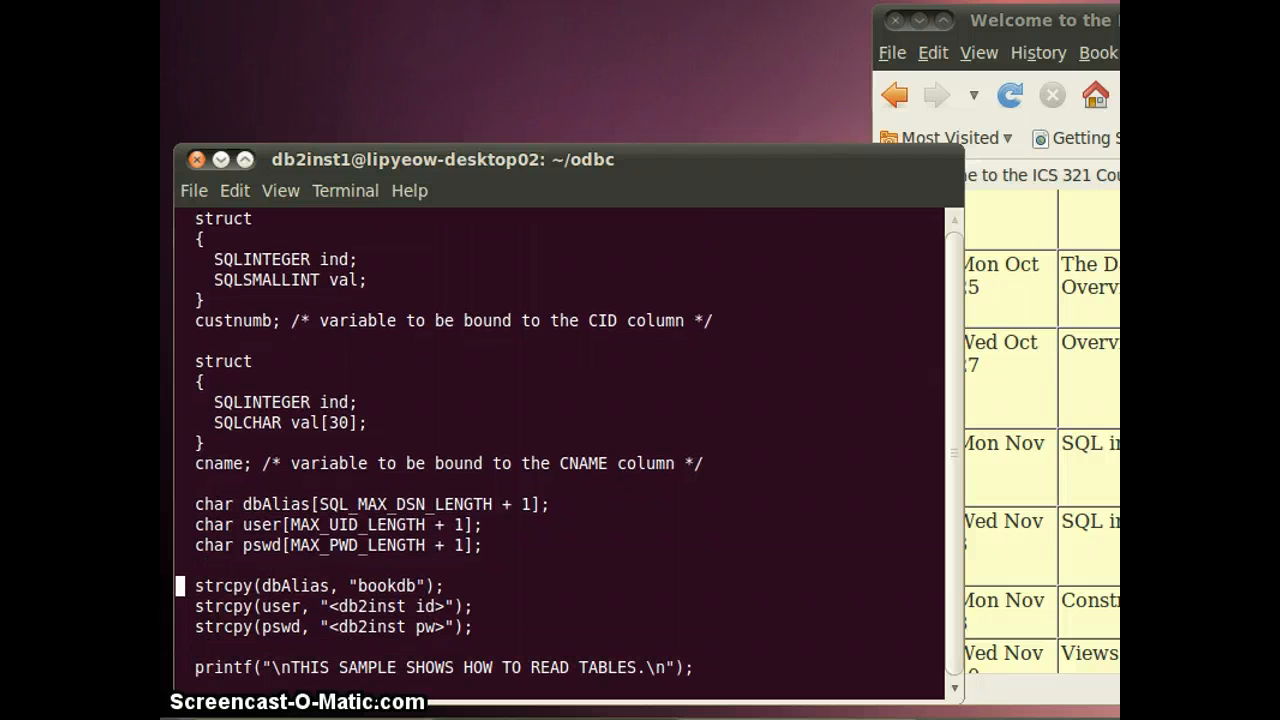
pyautogui.click(360, 584)
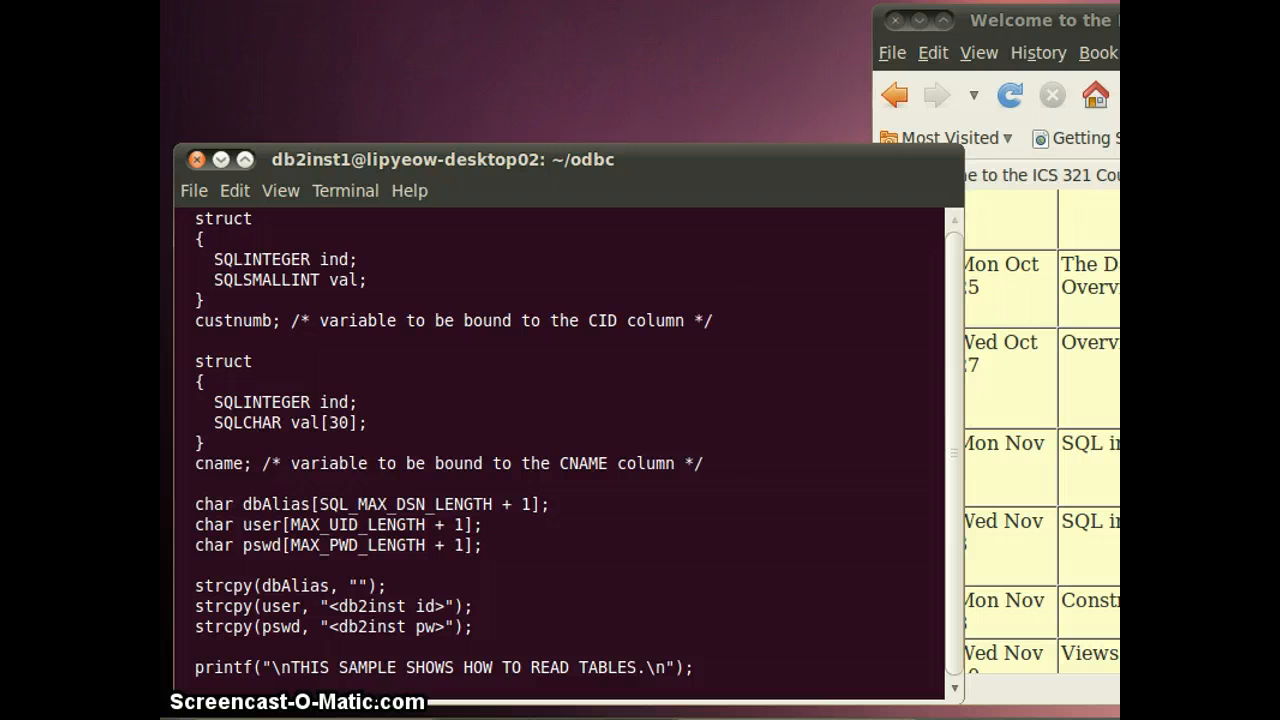
pyautogui.write('ics')
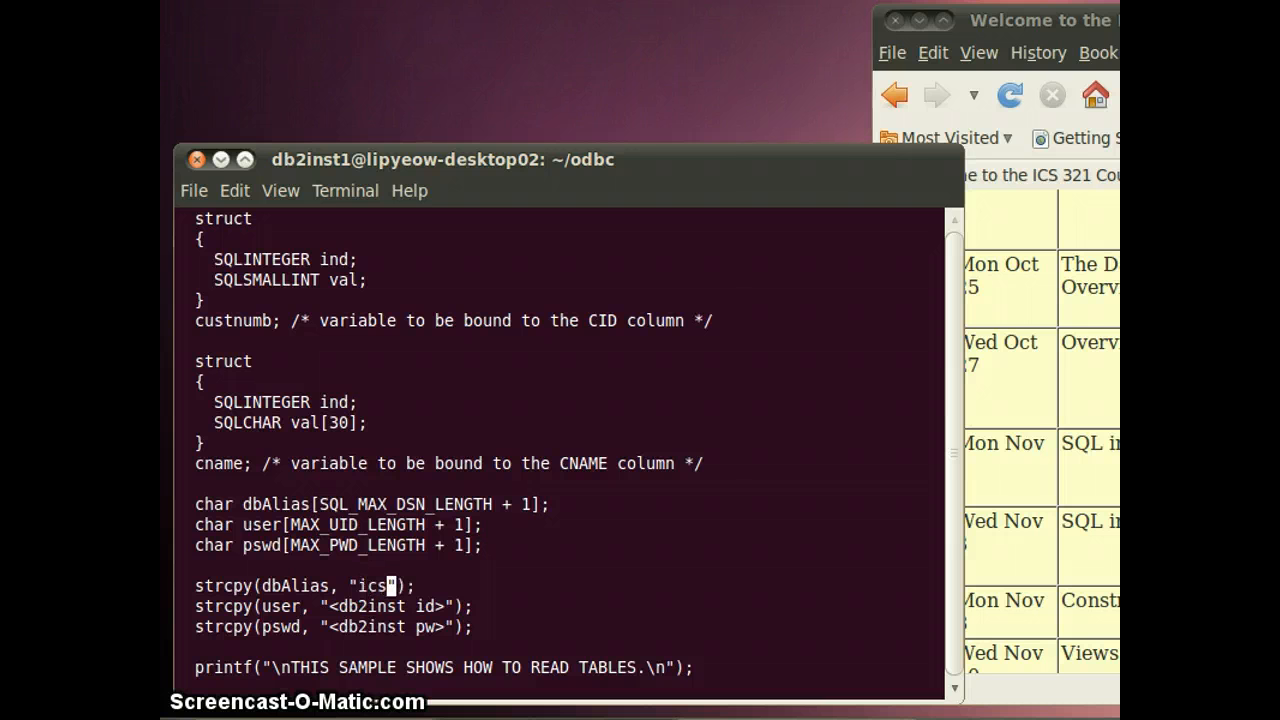
pyautogui.write('321a')
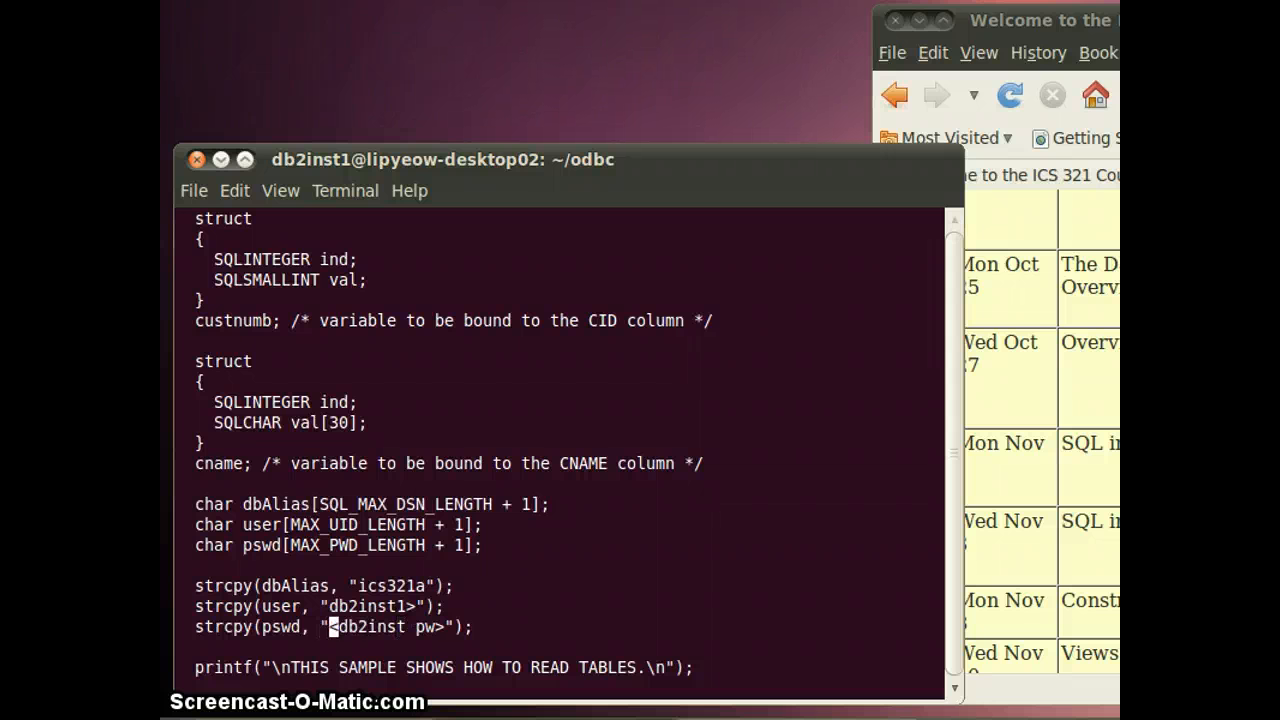
pyautogui.press('Delete')
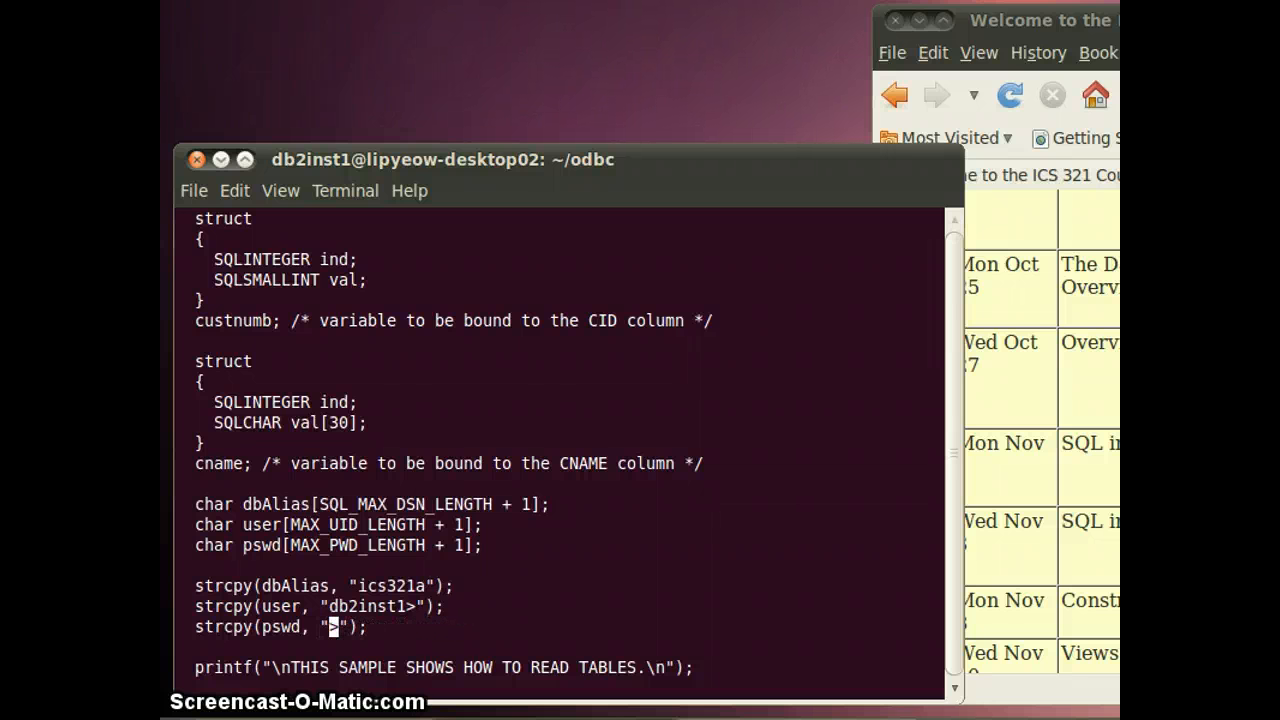
pyautogui.write('ics3')
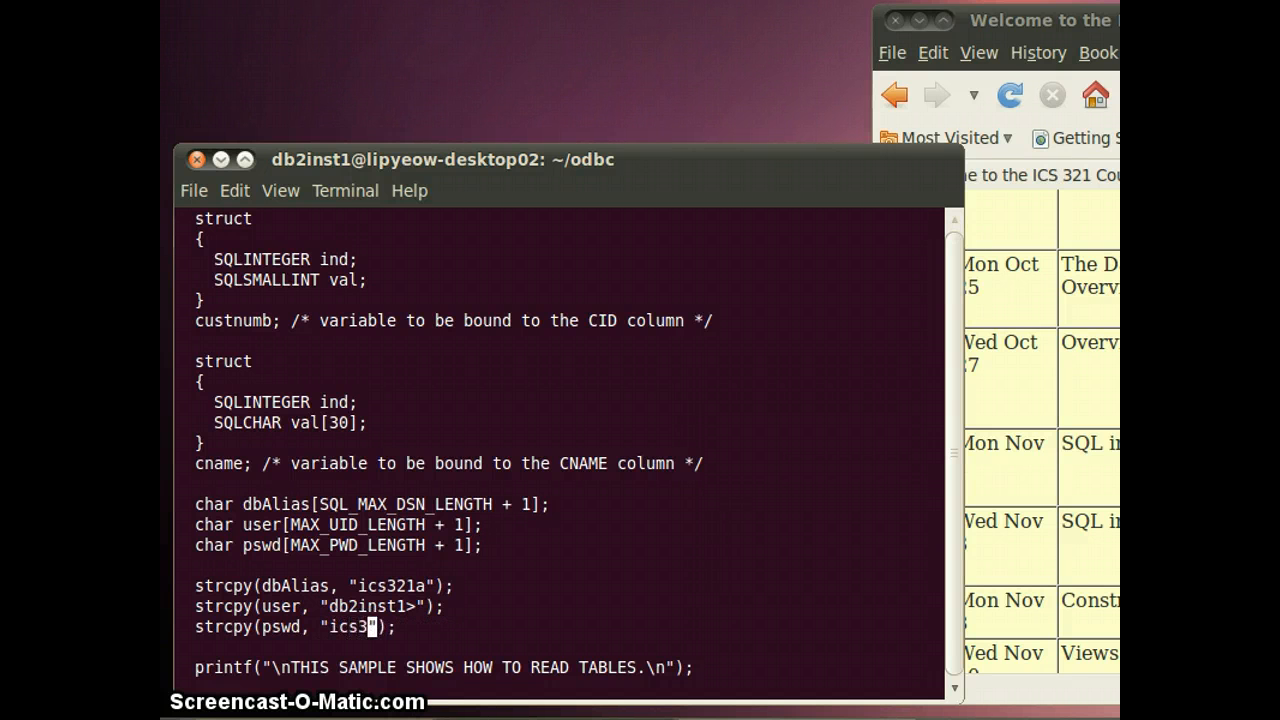
pyautogui.scroll(-3)
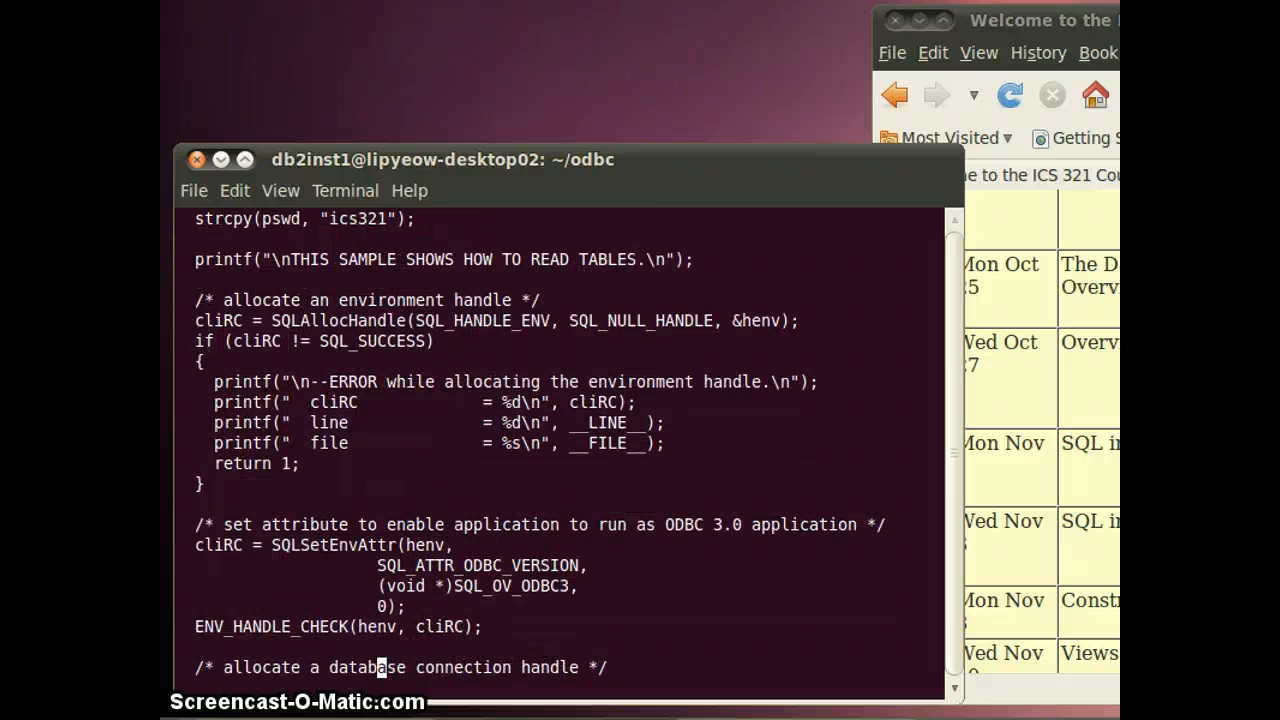
pyautogui.scroll(-3)
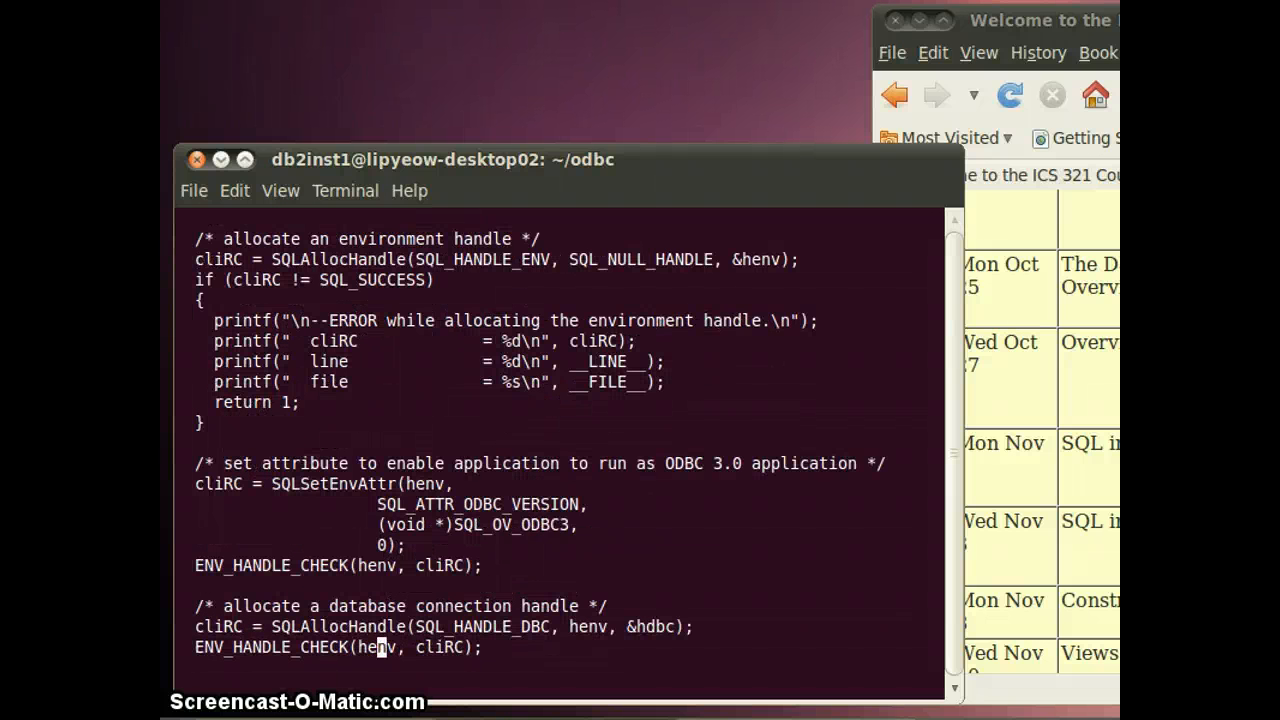
pyautogui.scroll(3)
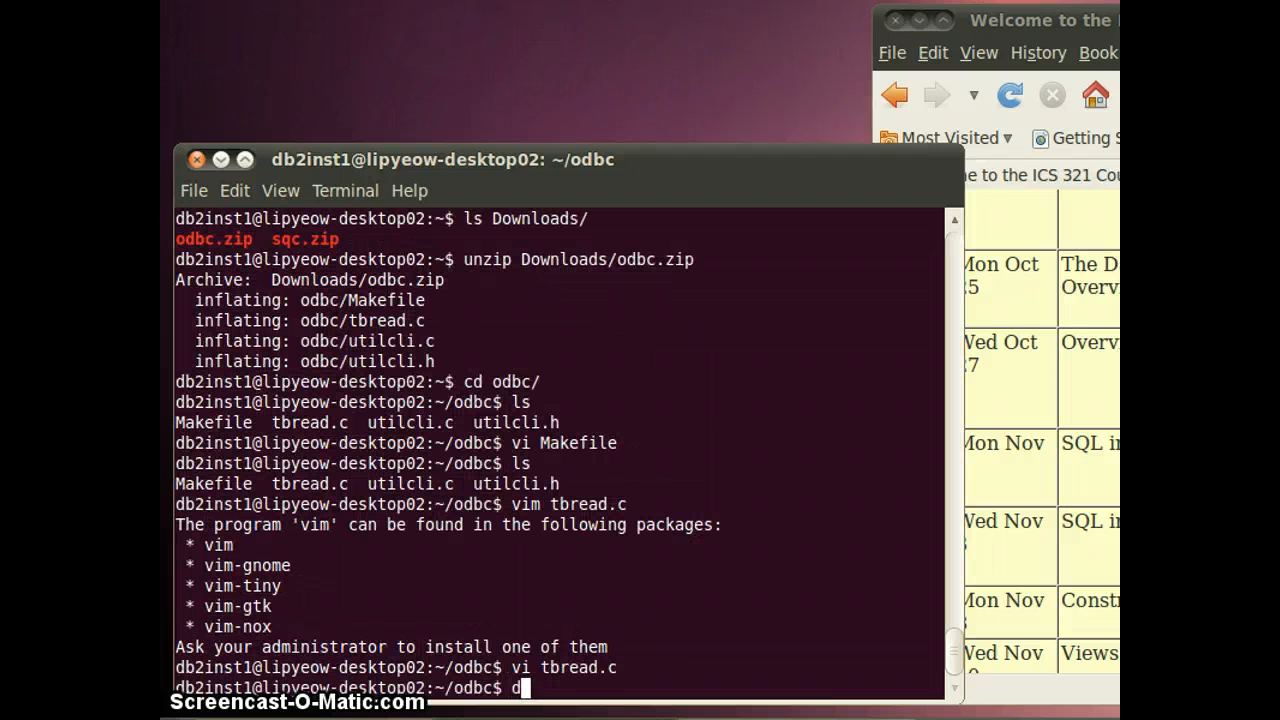
# - Connect DB2 to the ics321a database
pyautogui.write('b2 conn')
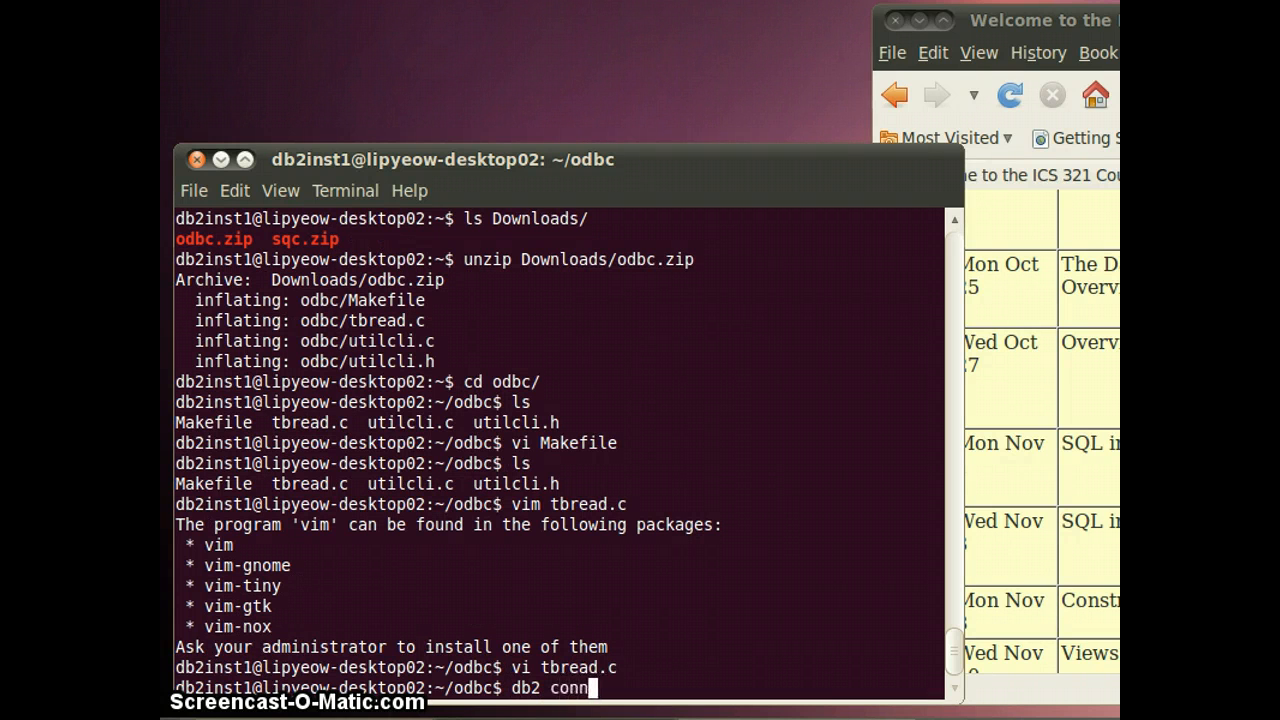
pyautogui.write('ect to')
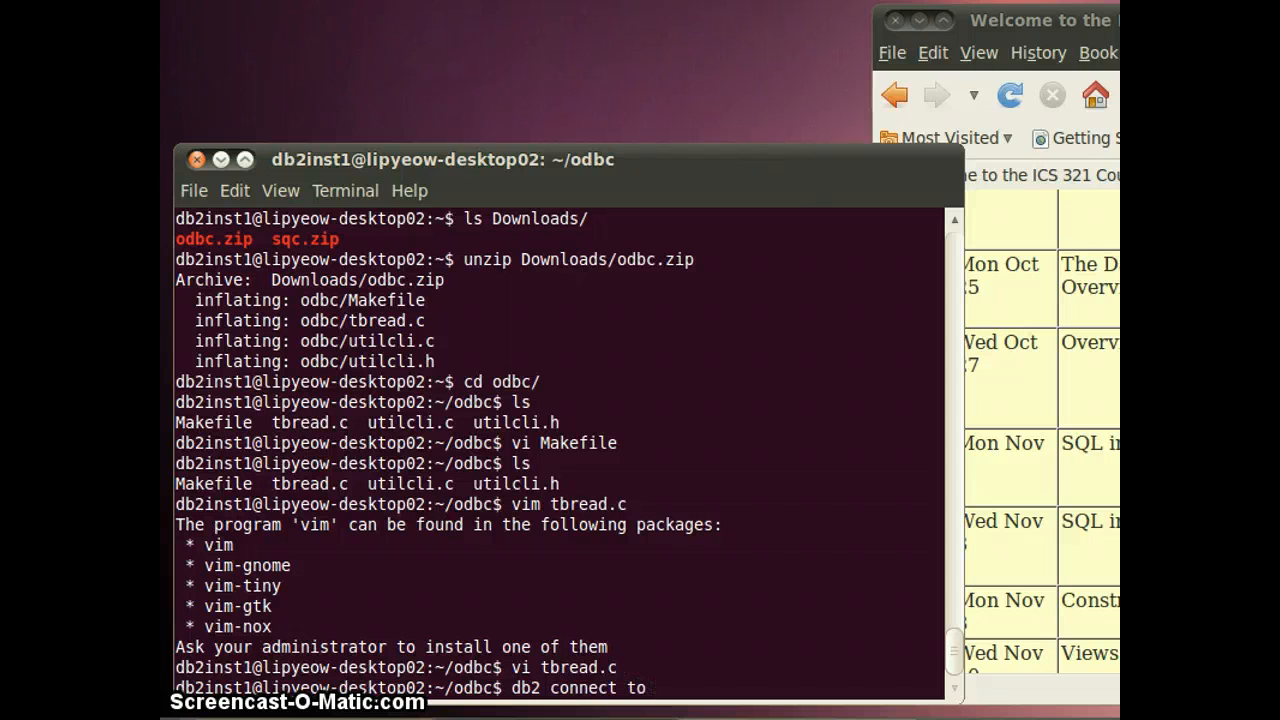
pyautogui.write('ics321a')
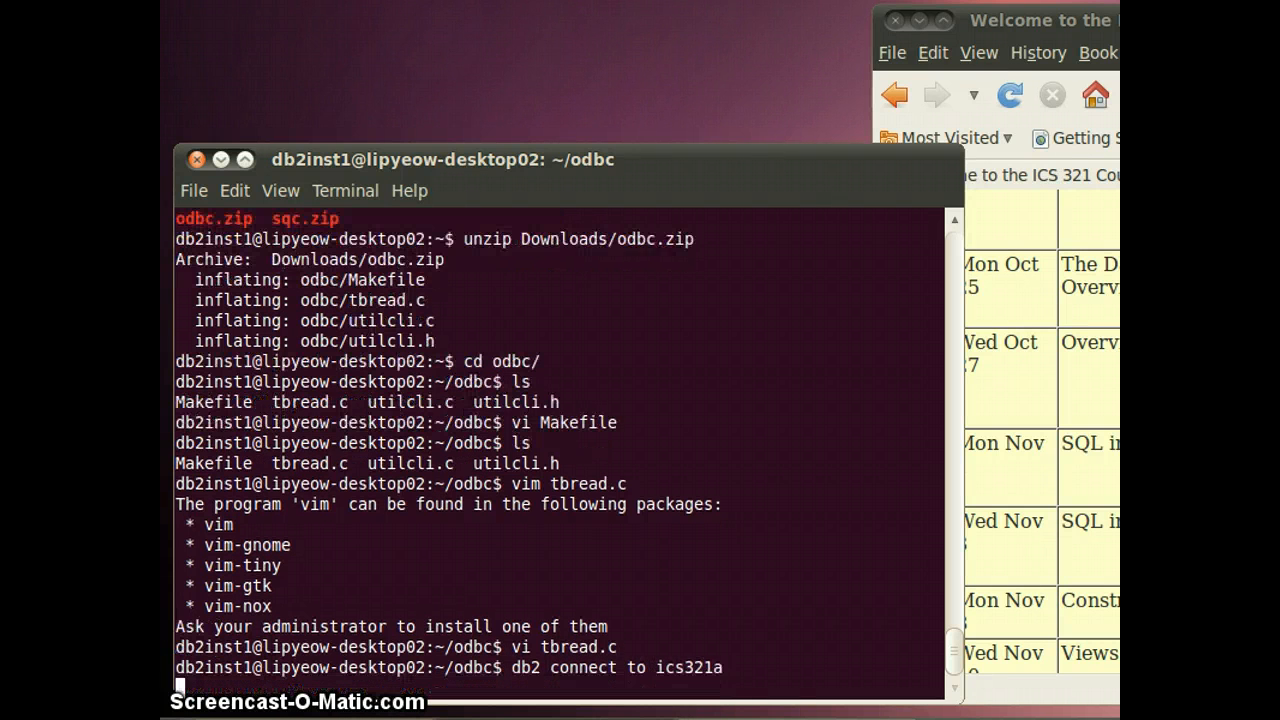
pyautogui.press('Return')
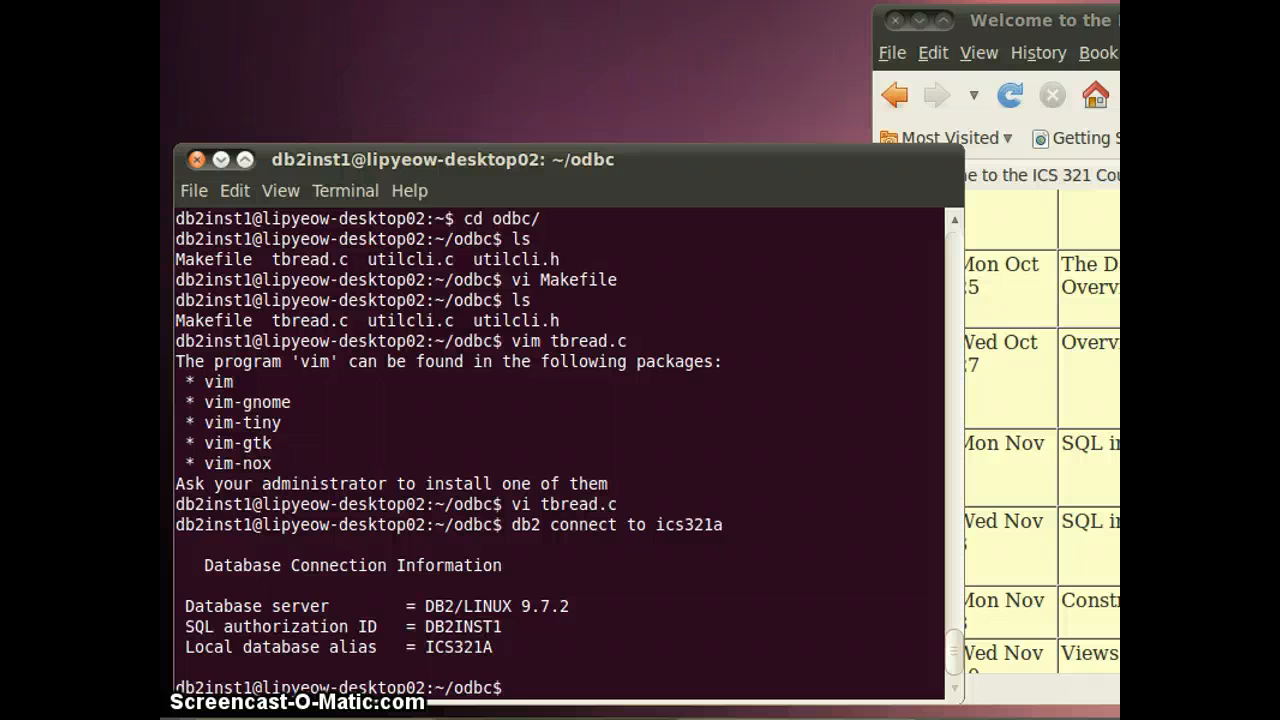
# - Create table customers(cid int, cname varchar(30)) via db2
pyautogui.write('db2 "')
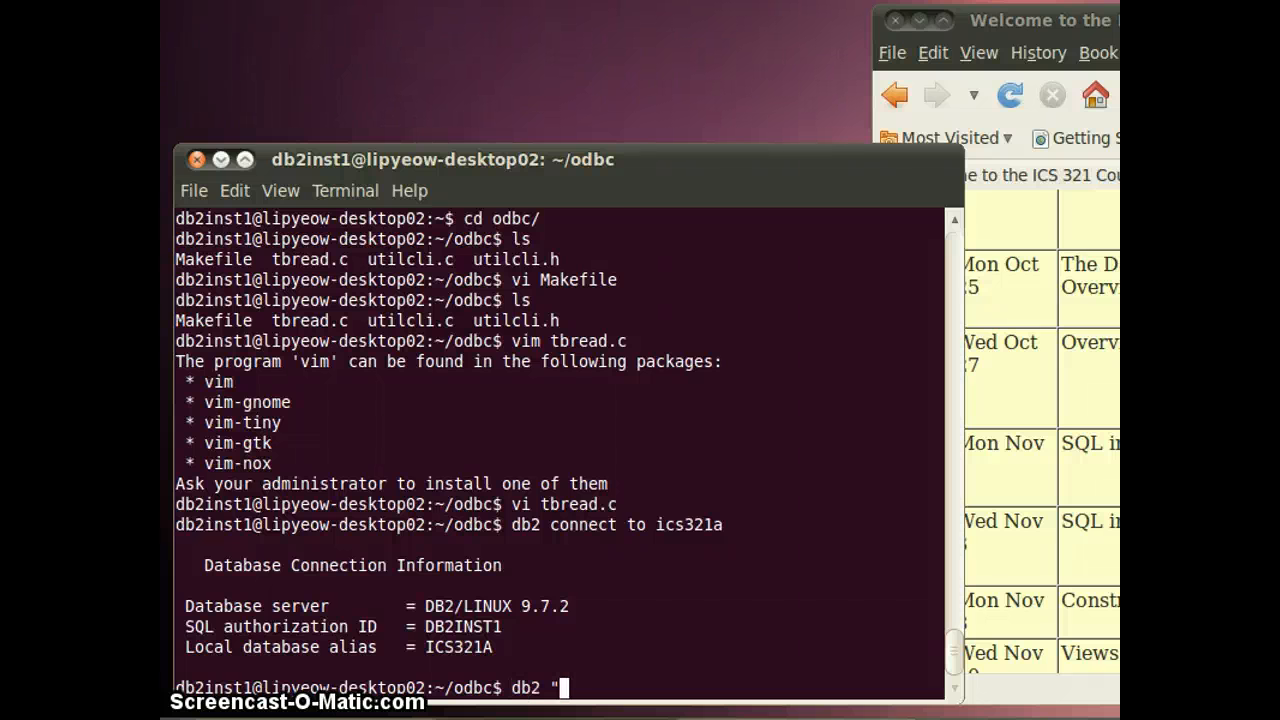
pyautogui.write('create table')
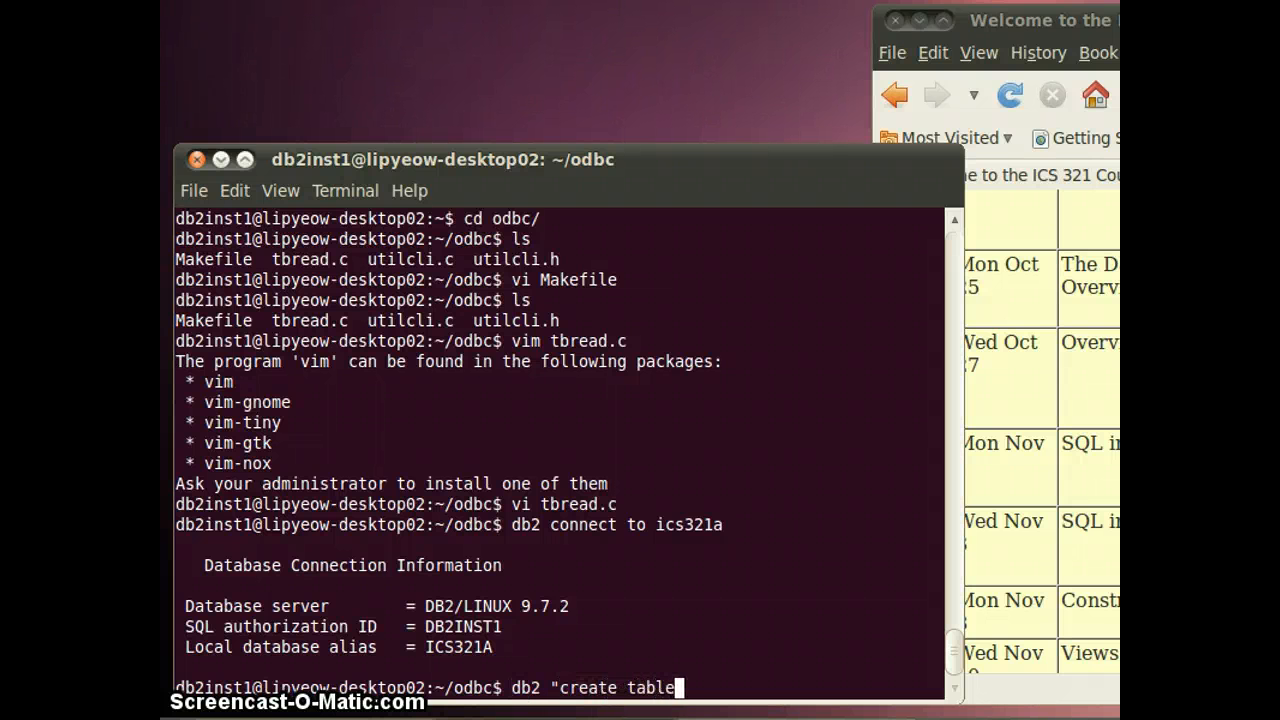
pyautogui.write('customers(')
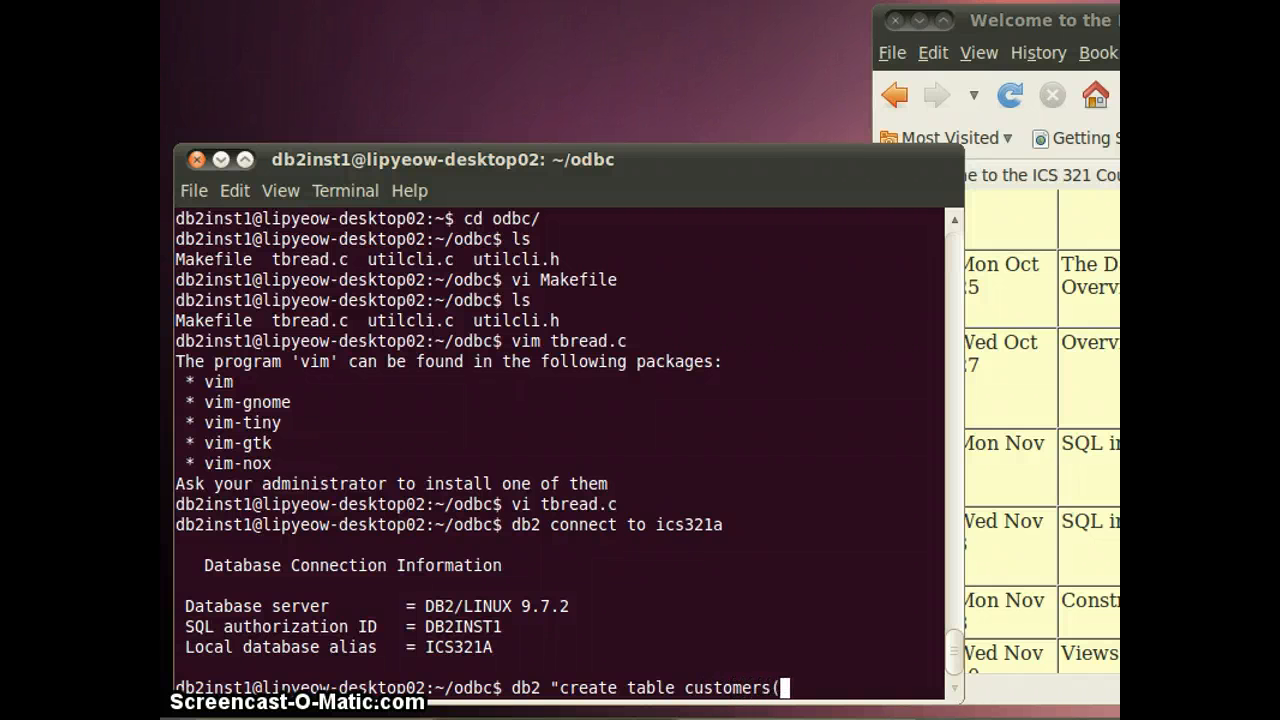
pyautogui.write('cid in')
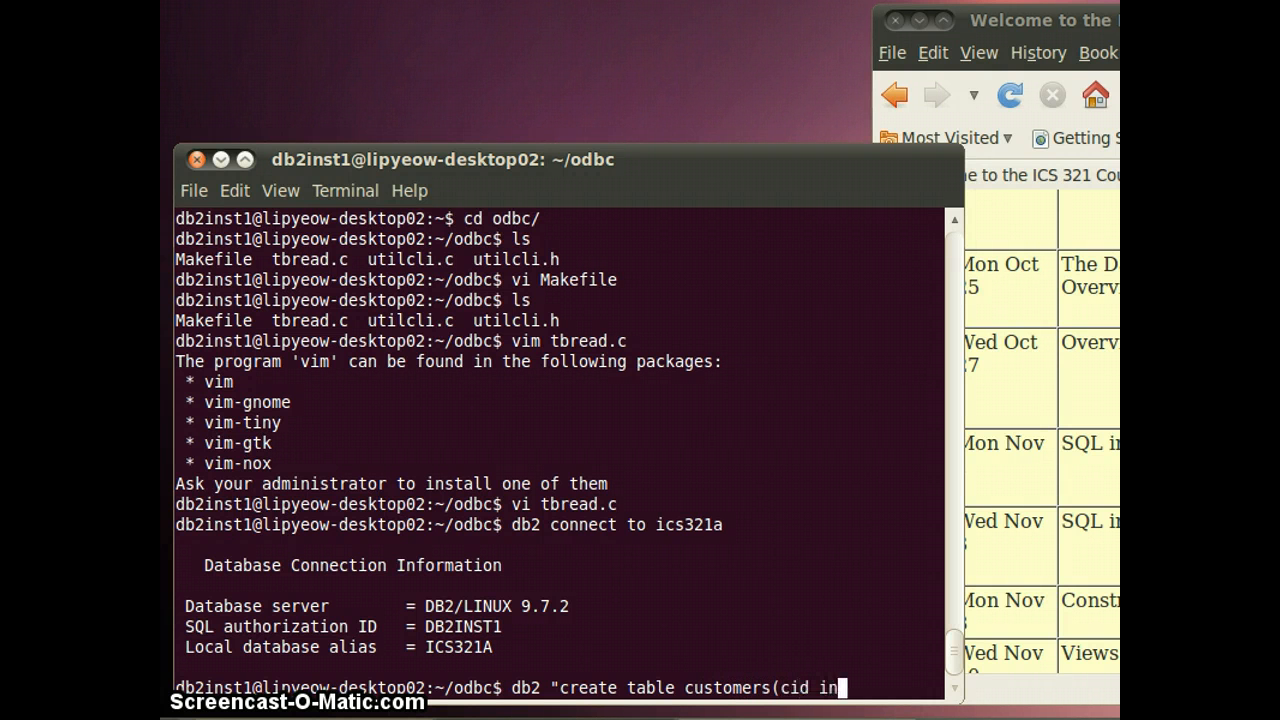
pyautogui.write('t, cname,')
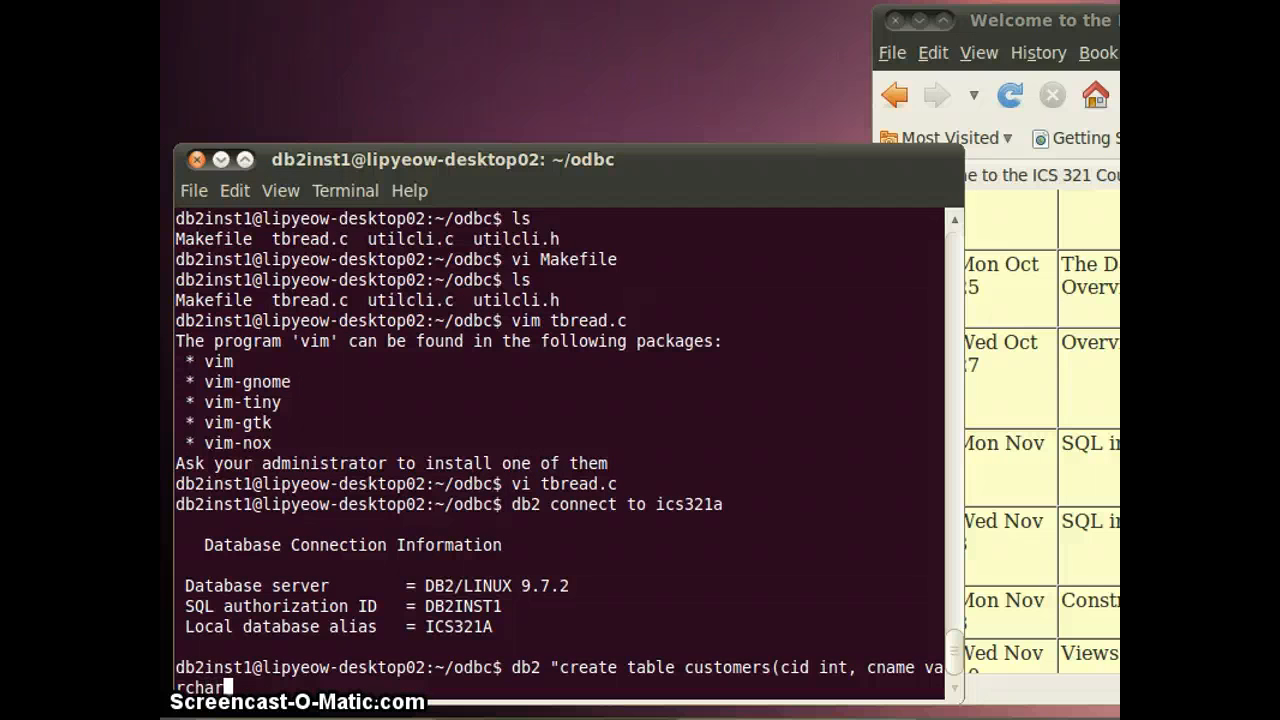
pyautogui.write('(30))')
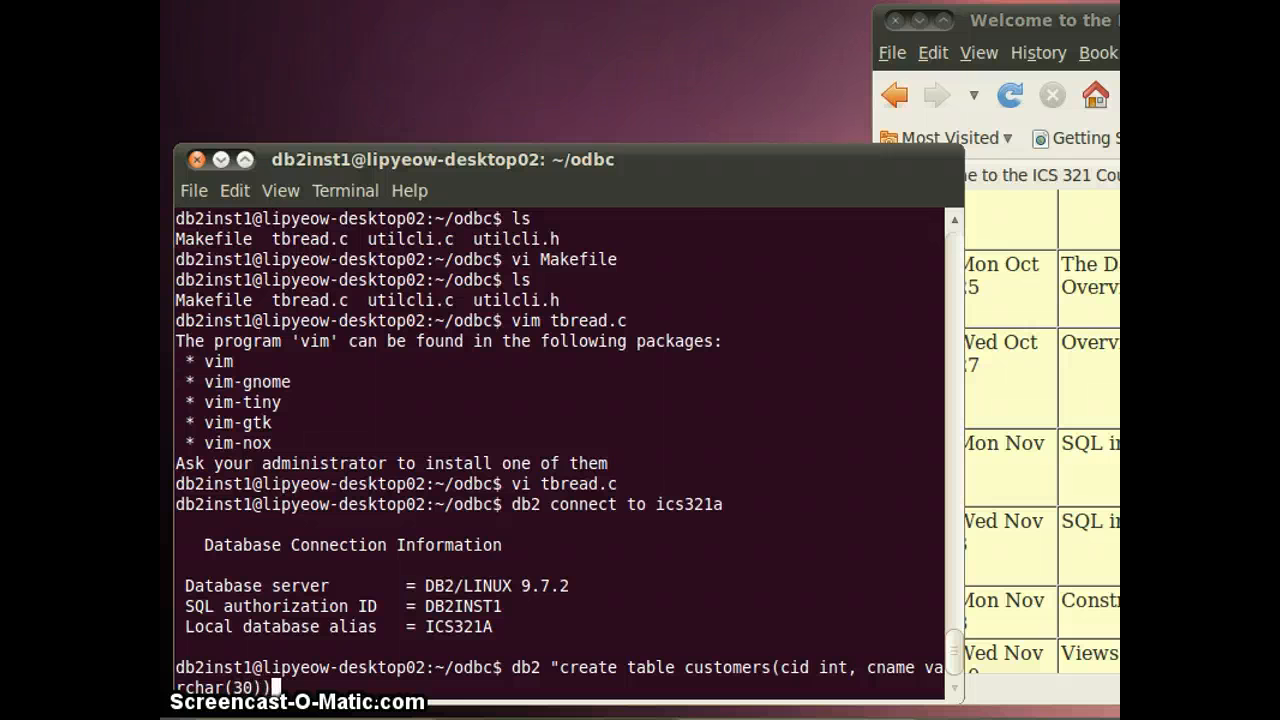
pyautogui.scroll(-3)
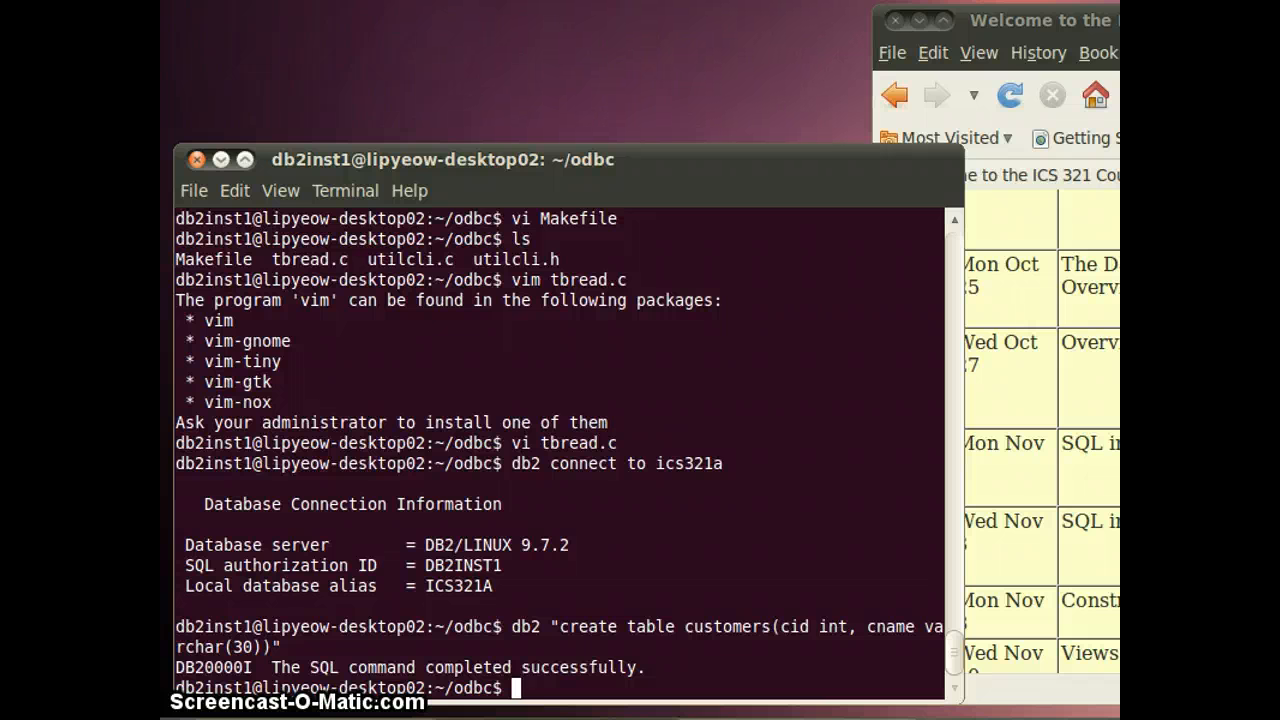
# - Insert rows (1,"john") and (2,"jane") into customers, failing with SQL0206N
pyautogui.write('db2 "')
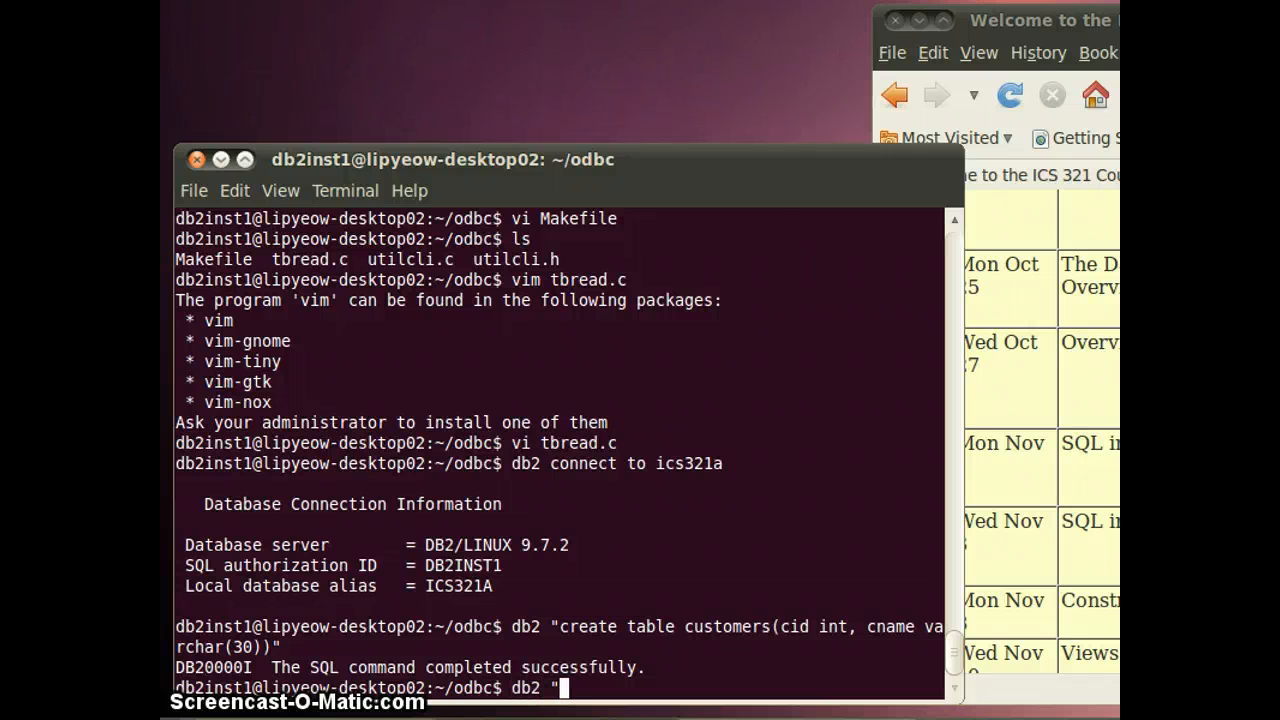
pyautogui.write('insert int')
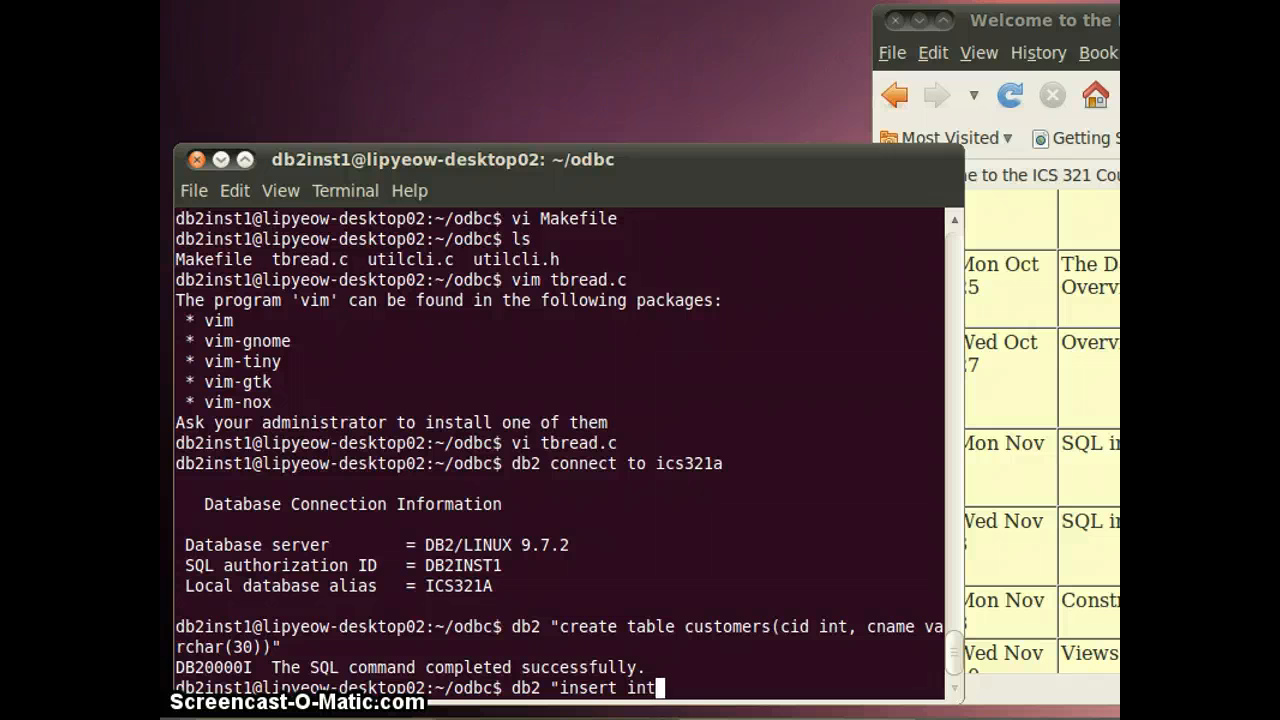
pyautogui.write('o customers')
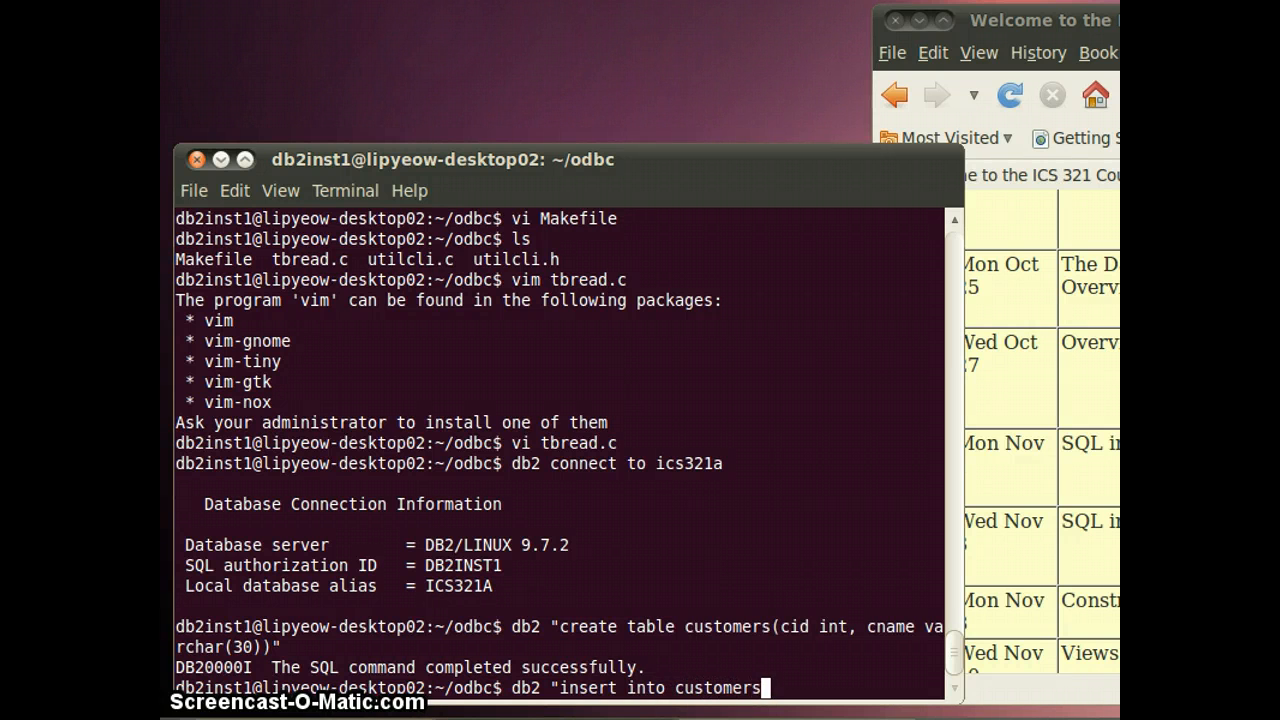
pyautogui.write('values(')
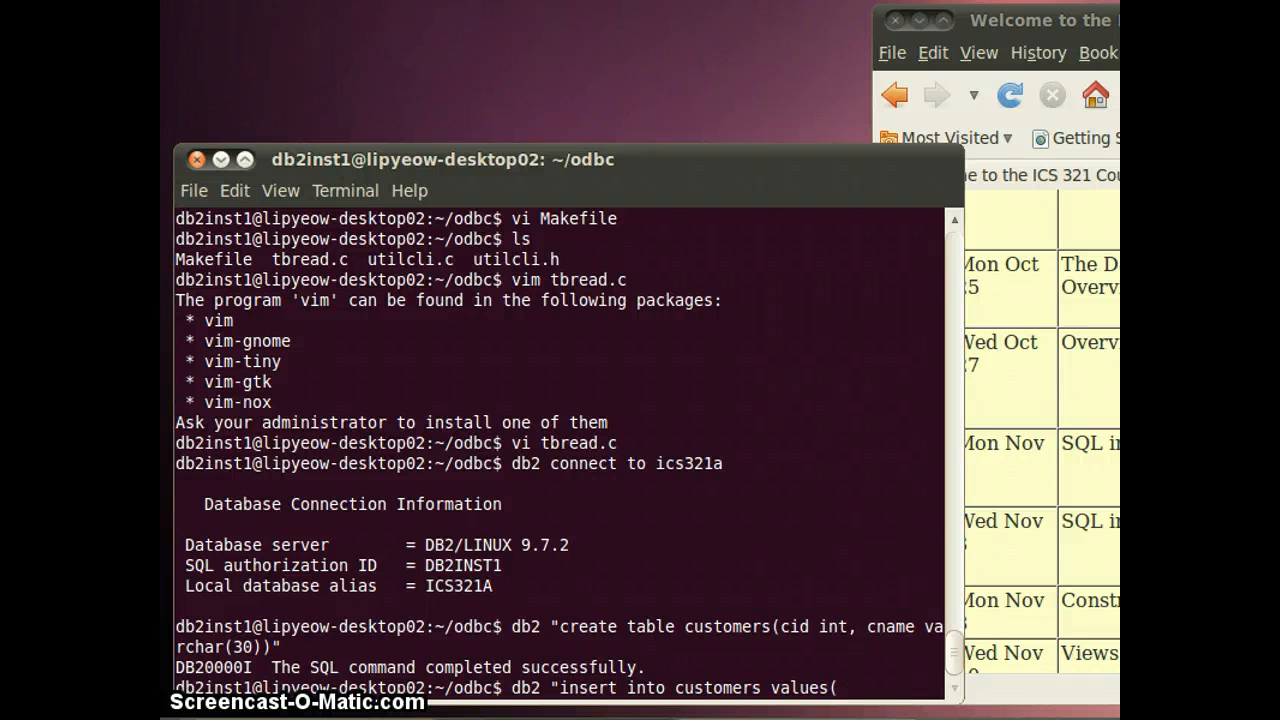
pyautogui.write('1,"j')
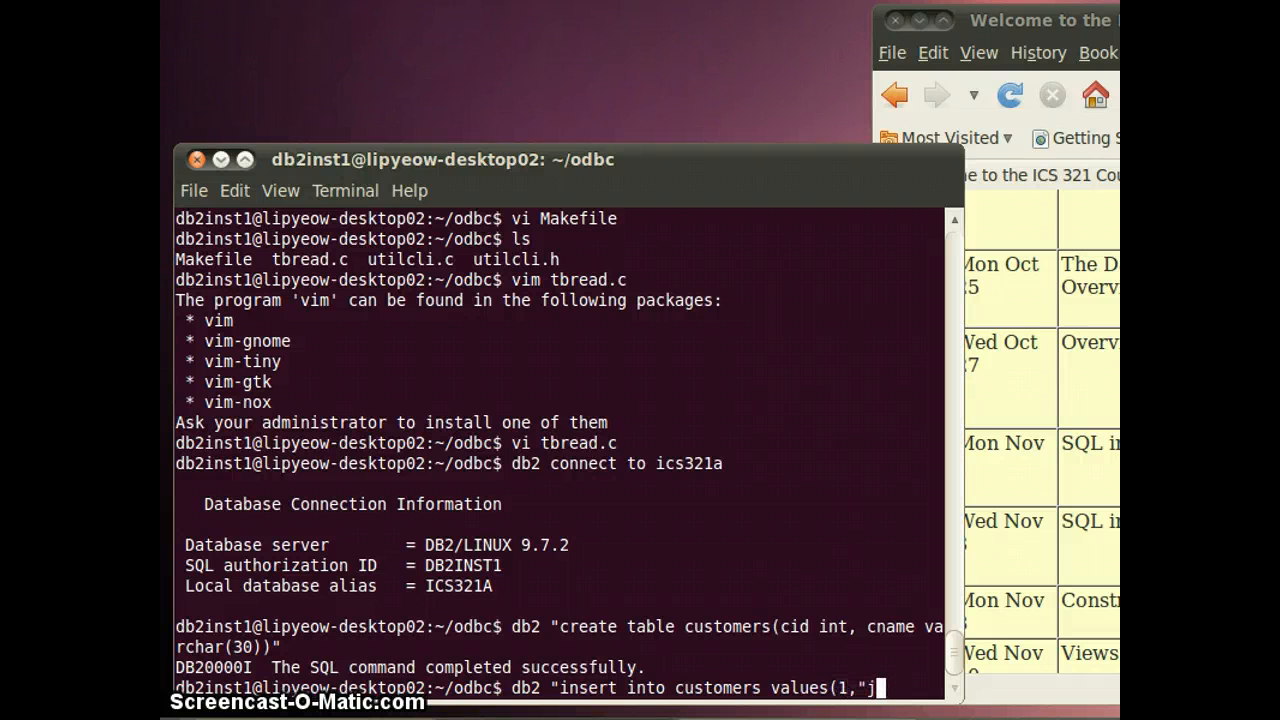
pyautogui.write('ohn"),(')
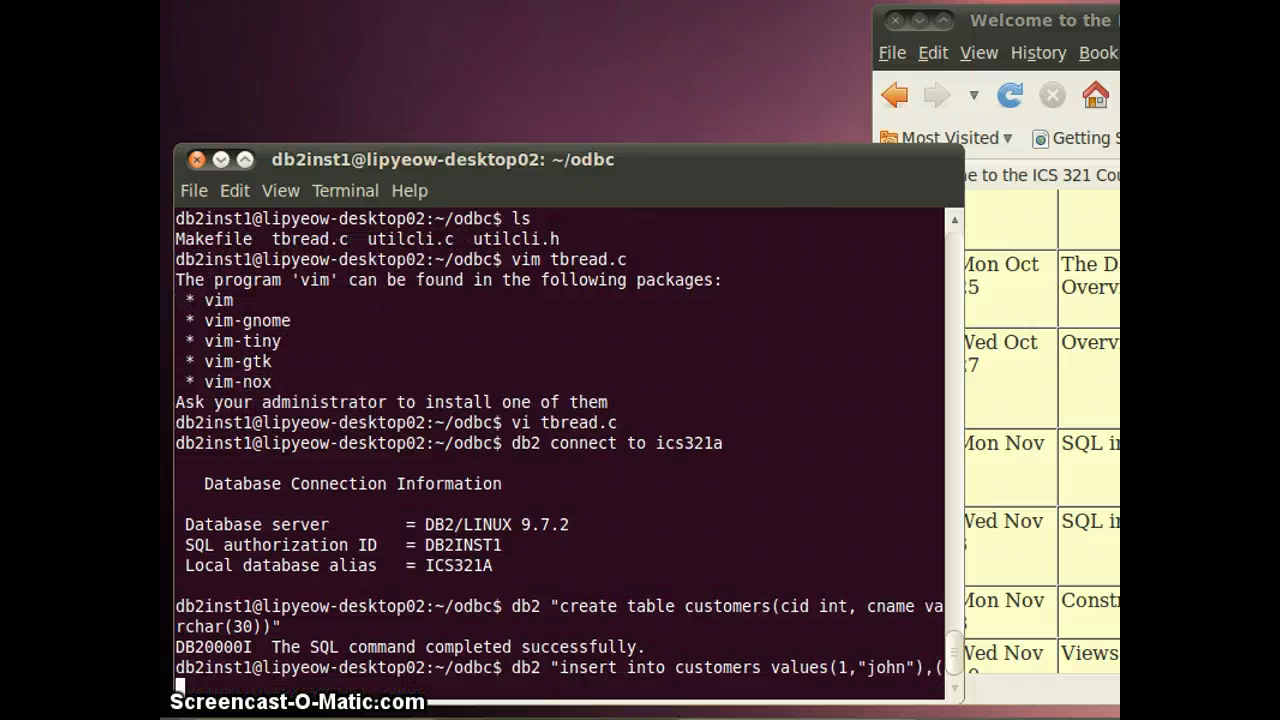
pyautogui.write('2."')
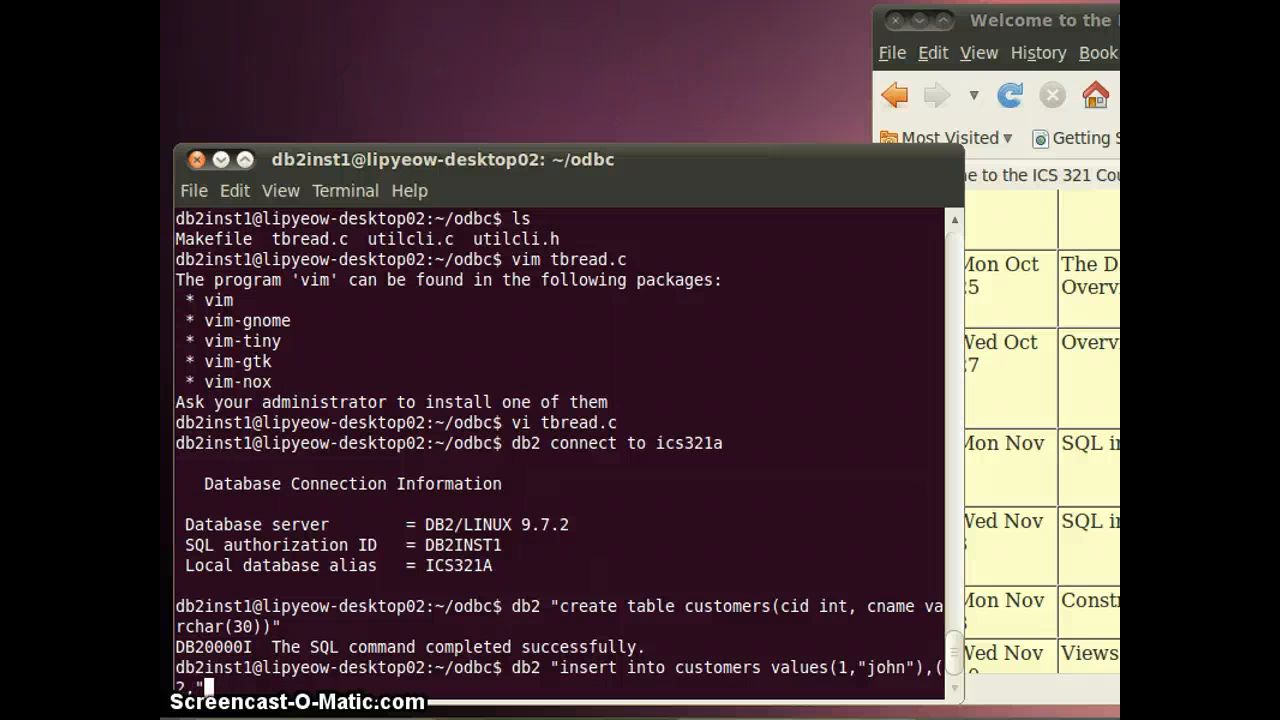
pyautogui.write('jane")')
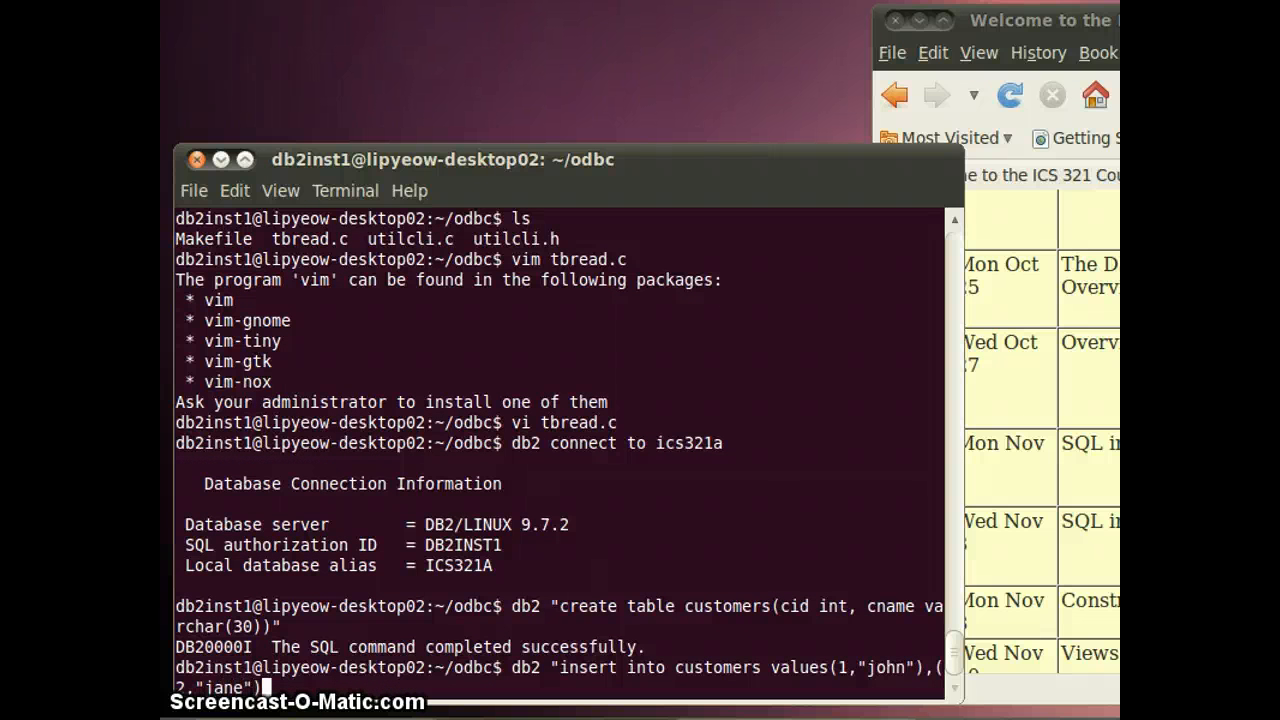
pyautogui.press('Return')
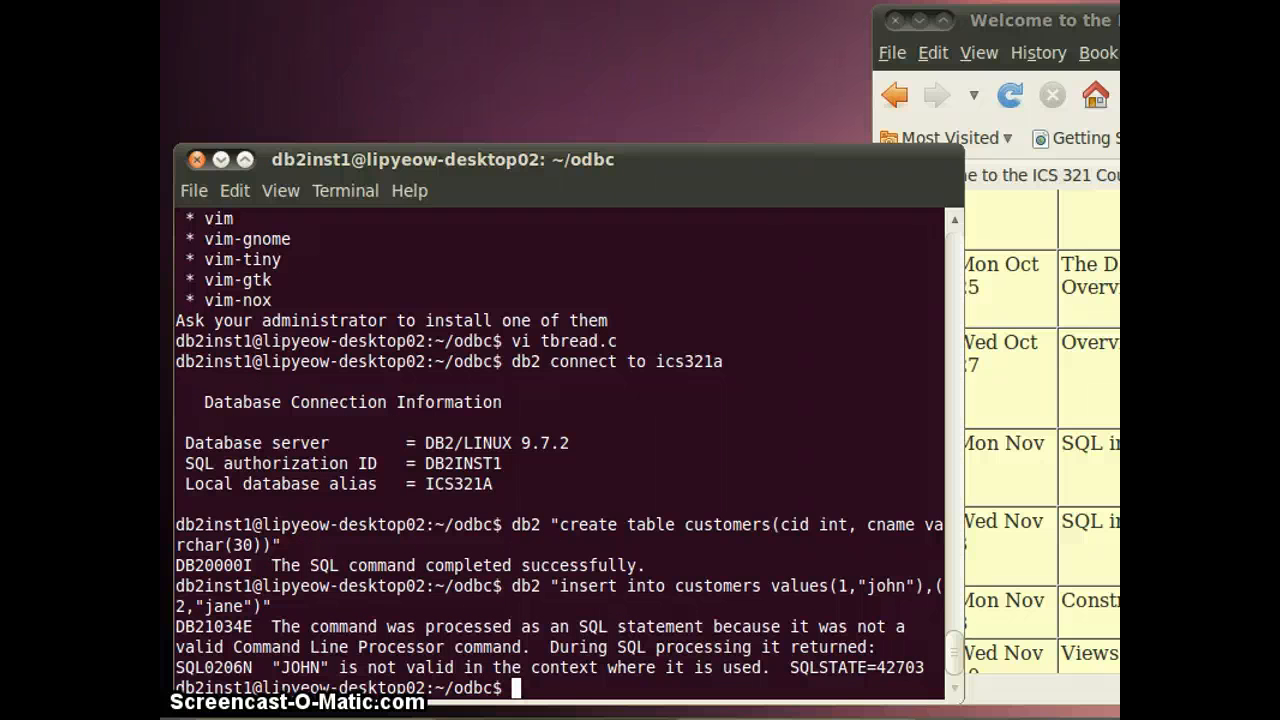
# - Rerun the insert with single-quoted 'john' and 'jane' so both rows are added
pyautogui.scroll(-3)
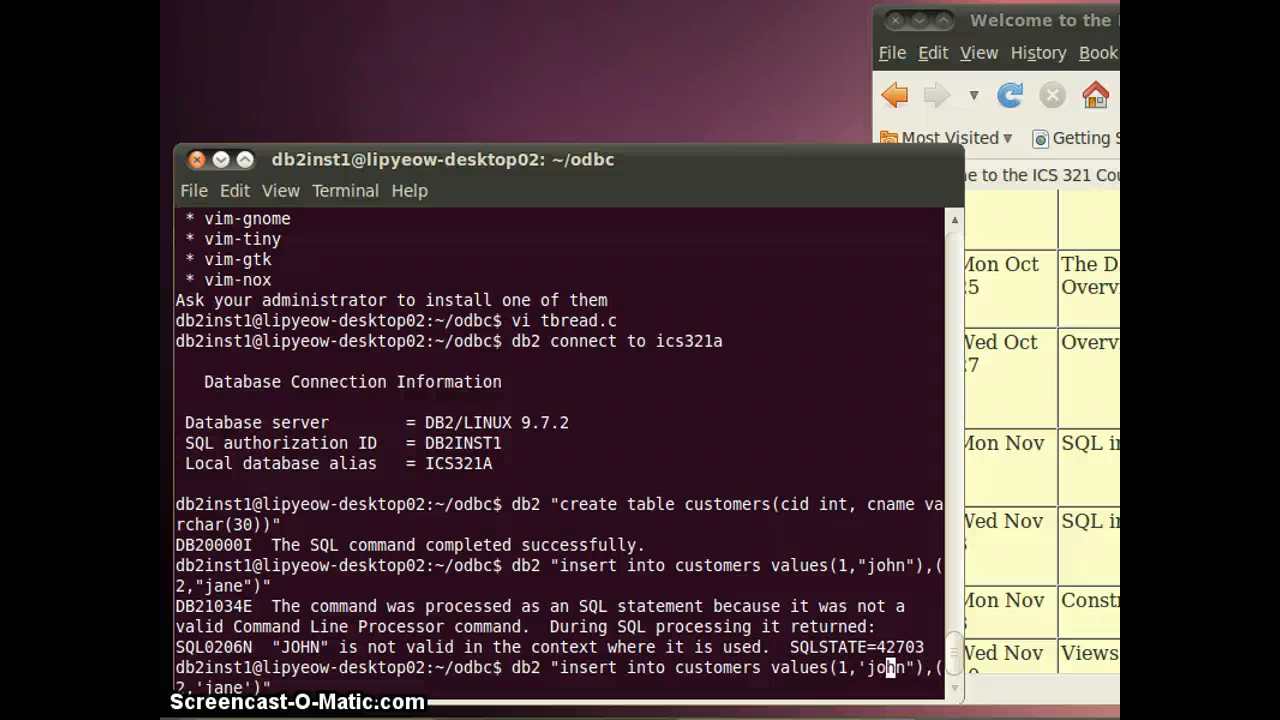
pyautogui.press('Return')
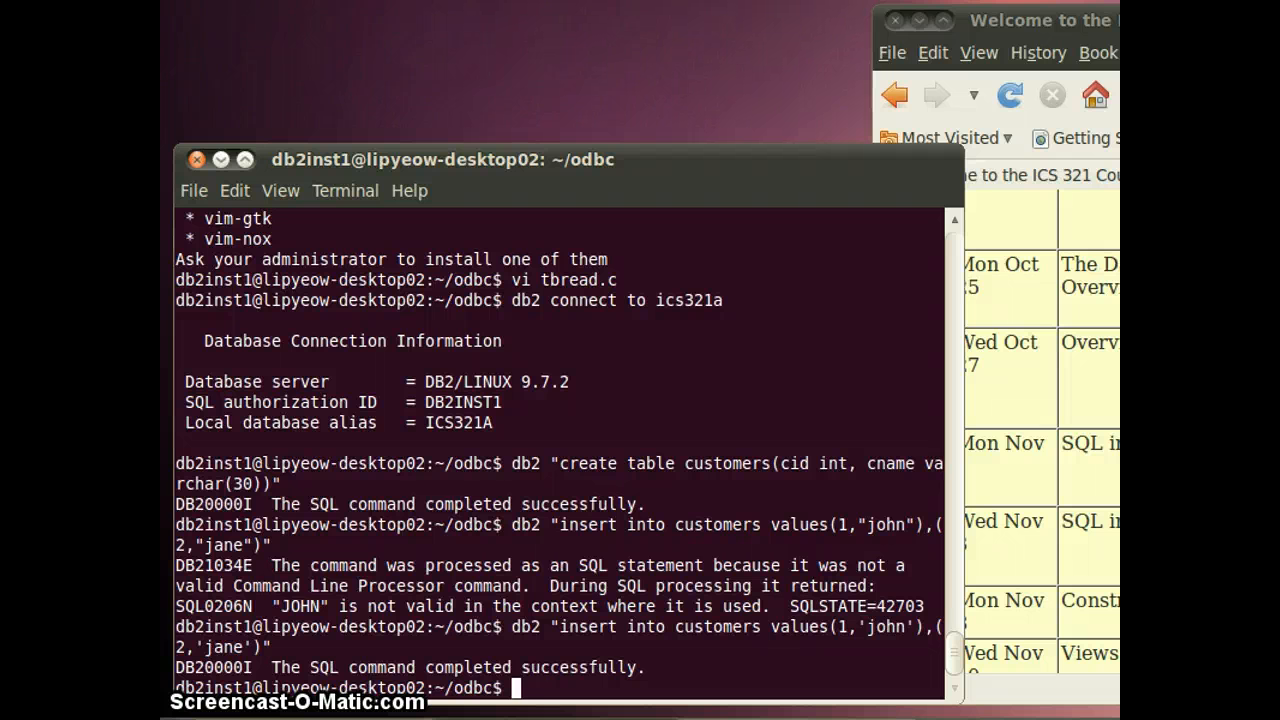
# - Query select * from customers to confirm john and jane are listed
pyautogui.write('db2')
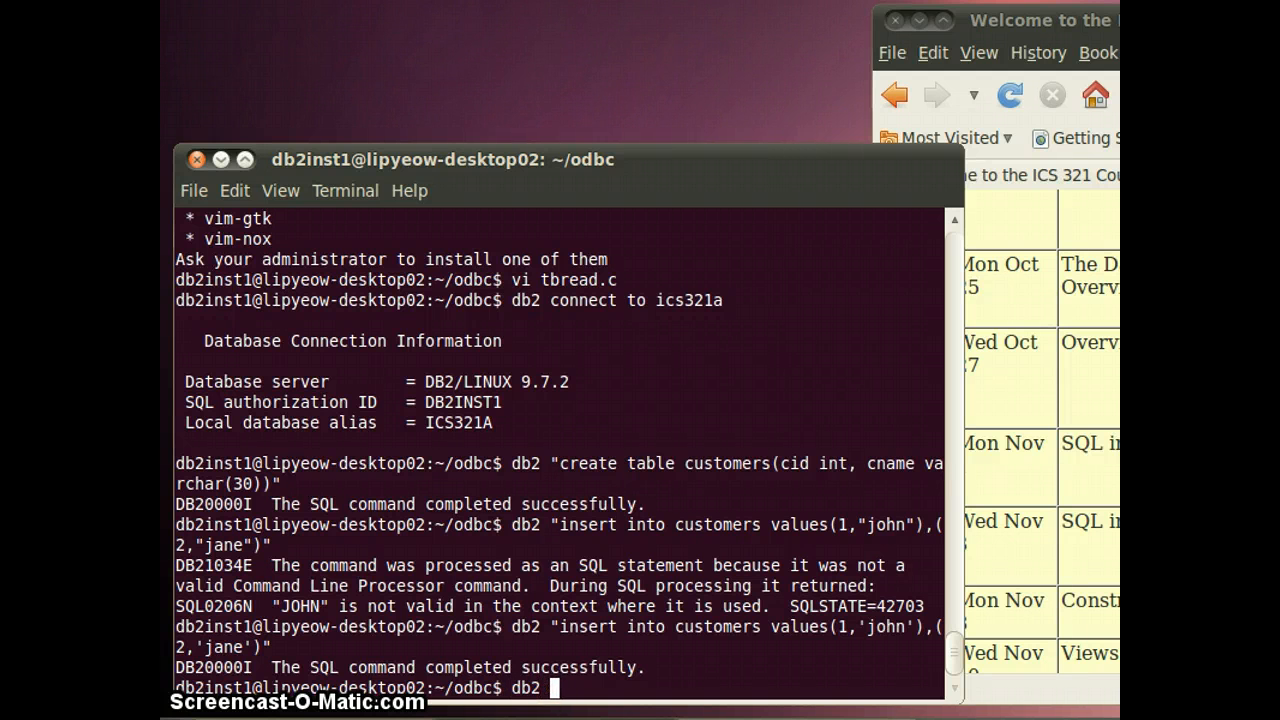
pyautogui.write('"select * fro')
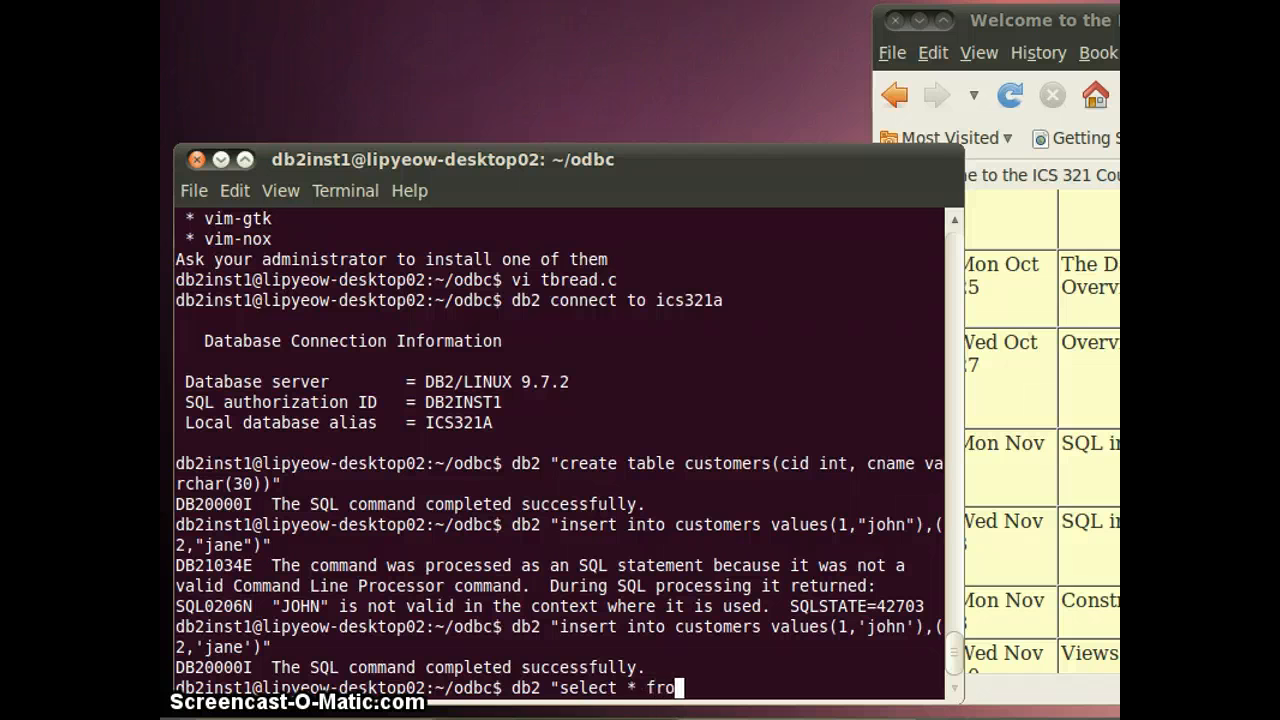
pyautogui.write('m customers"')
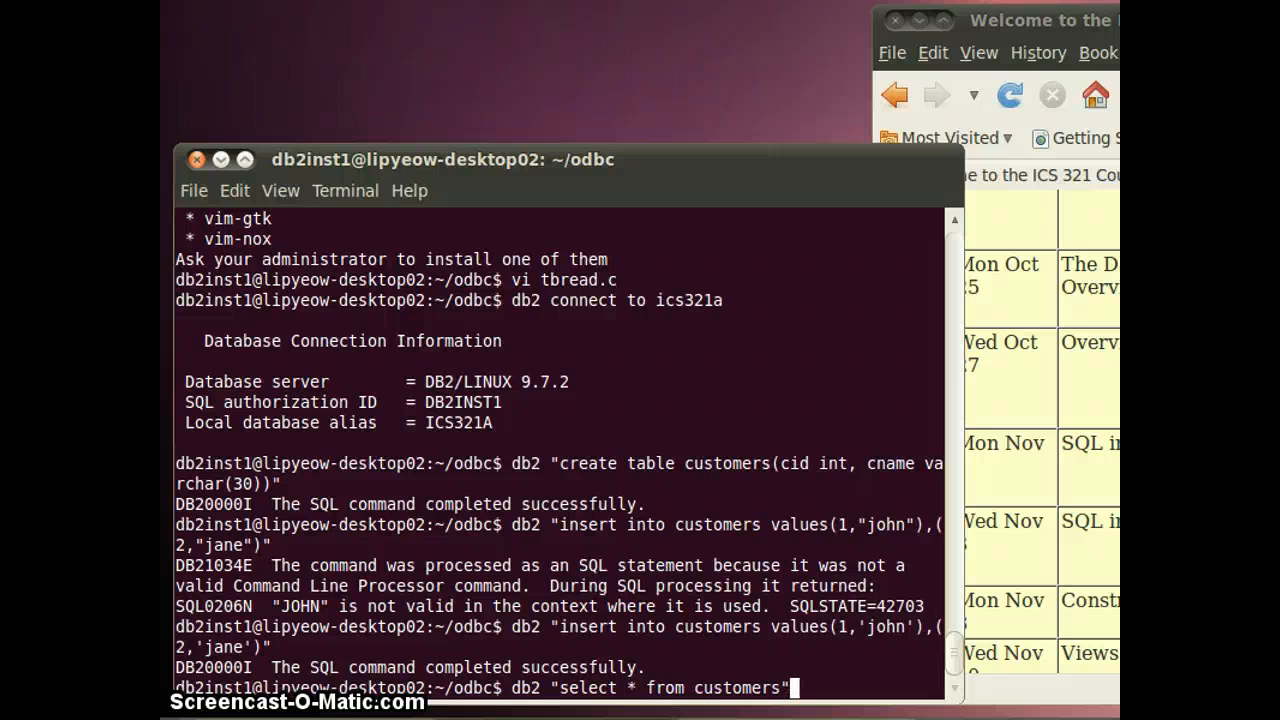
pyautogui.press('Return')
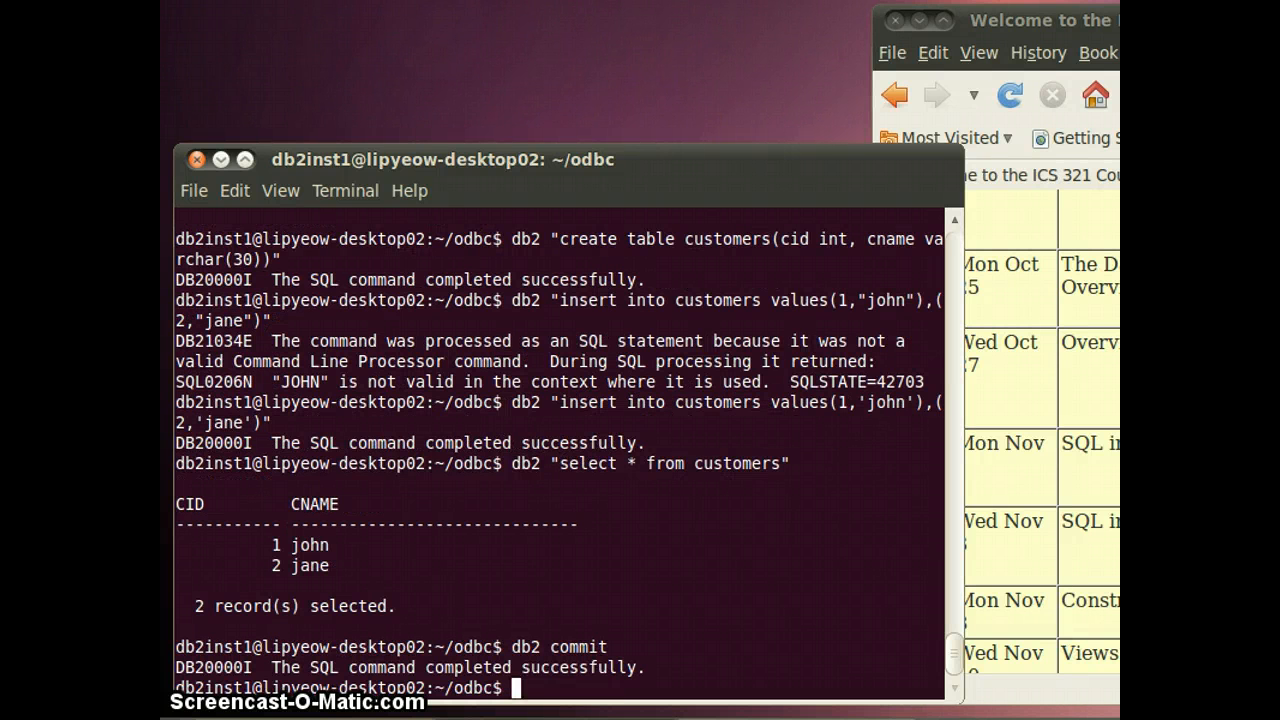
# - Commit the work and list the files in the odbc folder
pyautogui.write('l')
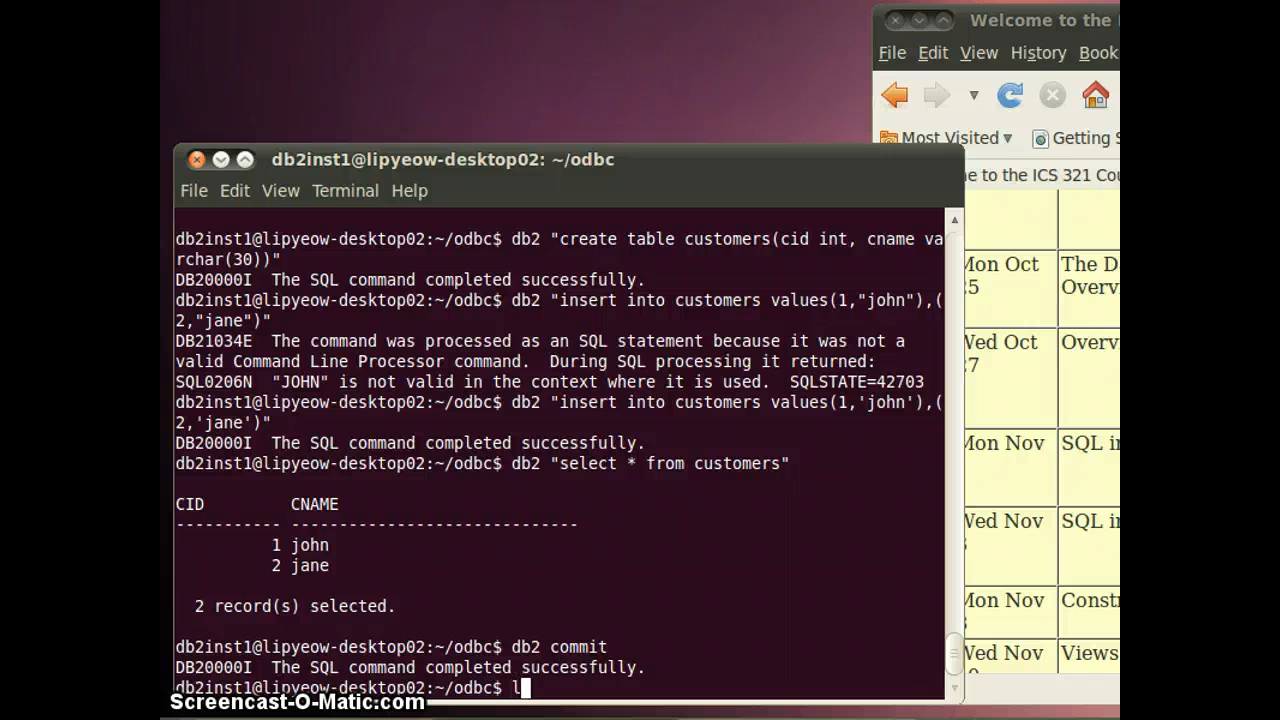
pyautogui.press('Return')
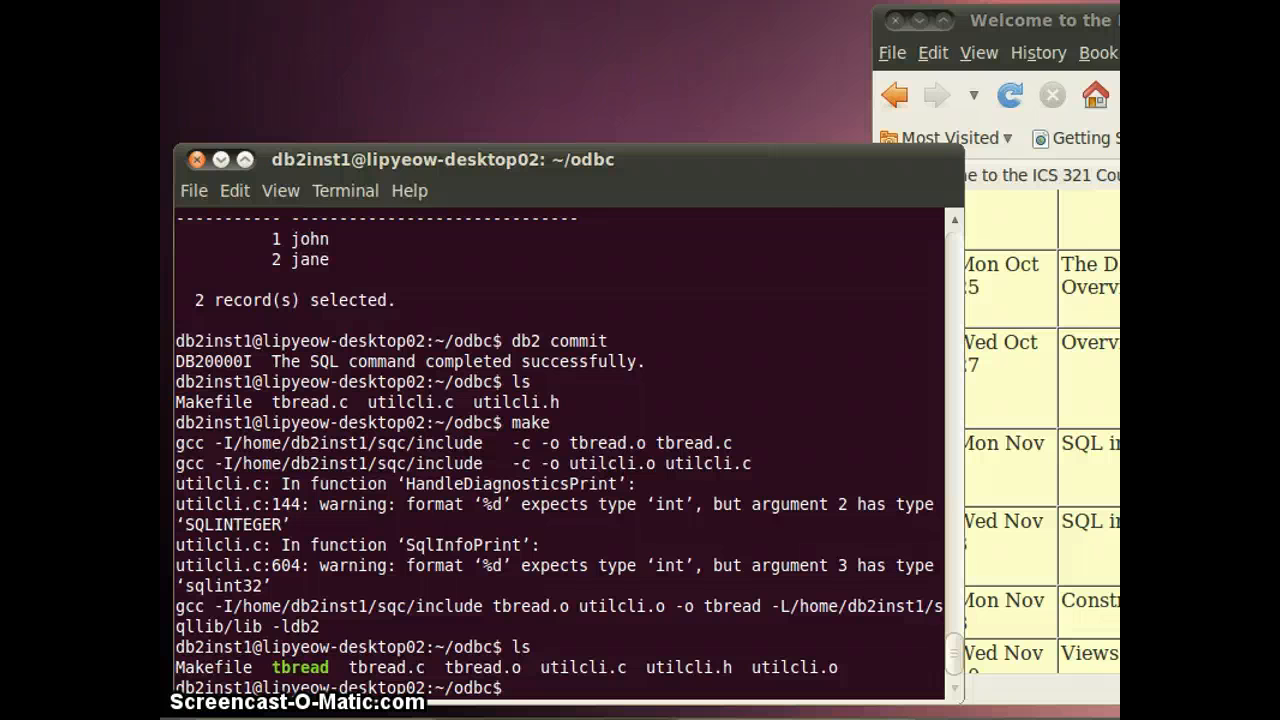
# - Run ./tbread, which fails with an invalid username or password error
pyautogui.write('./')
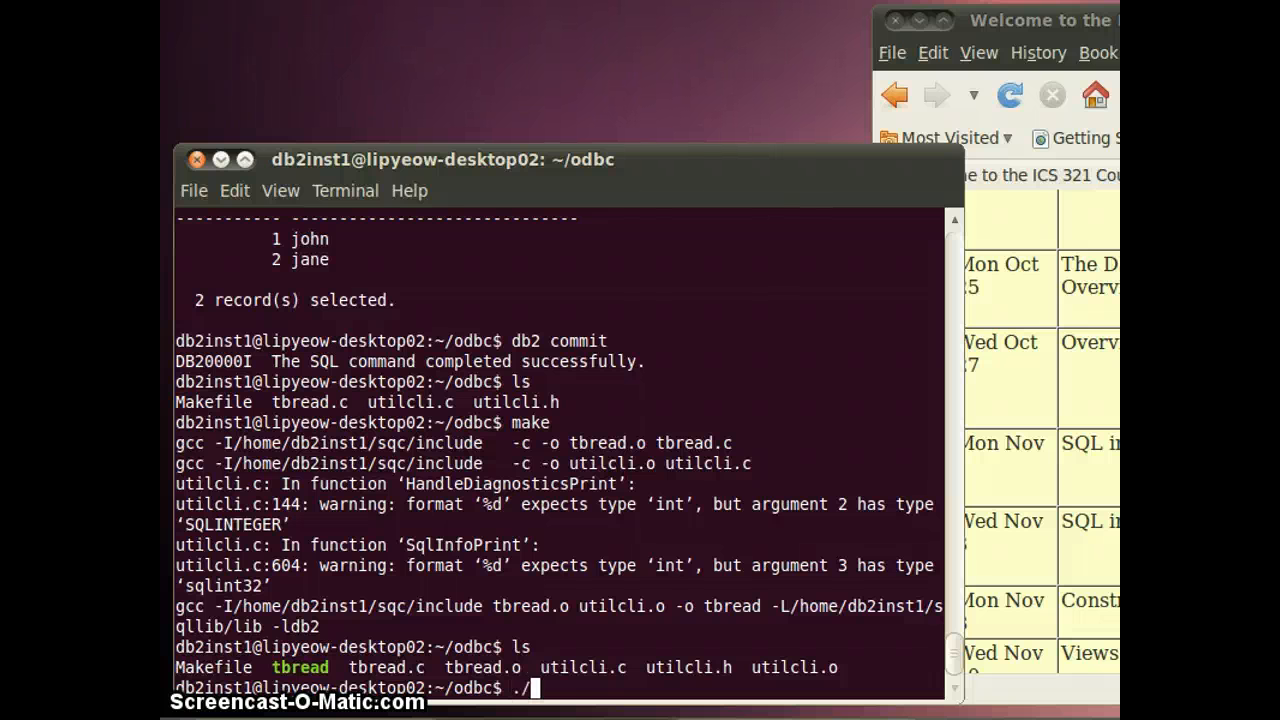
pyautogui.press('Return')
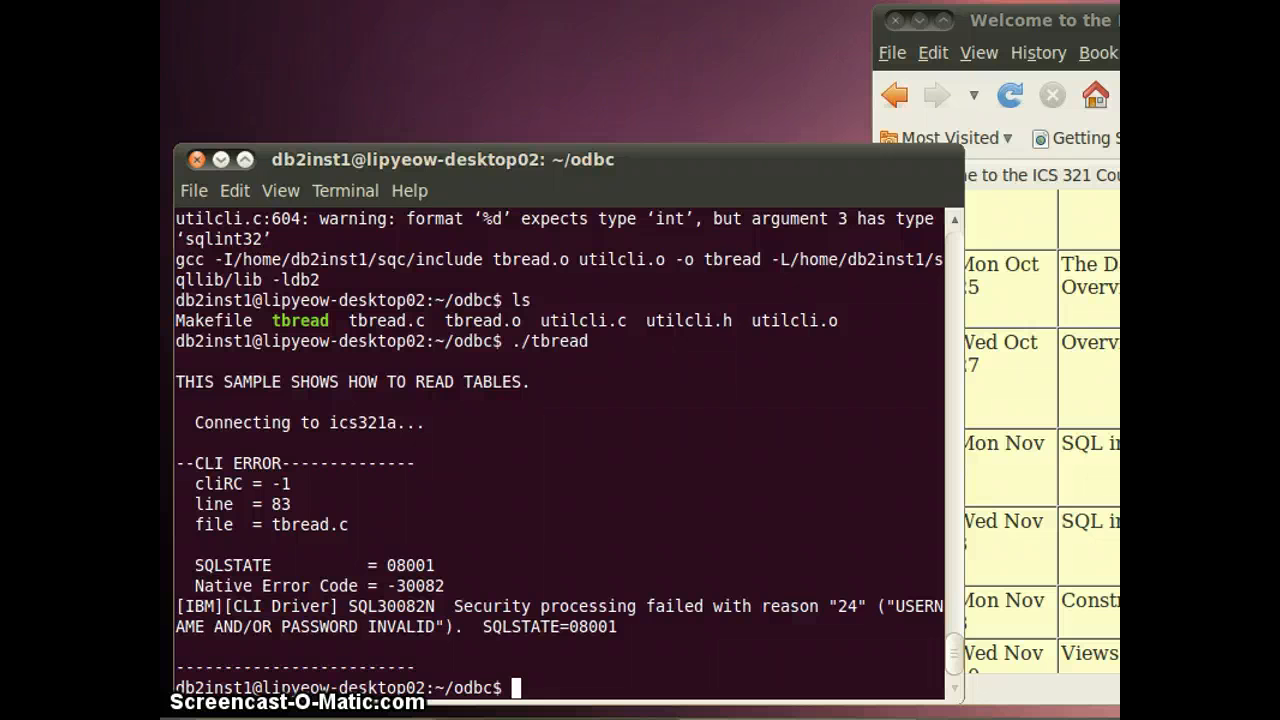
# - Reopen tbread.c in vi to check its login settings
pyautogui.write('vi')
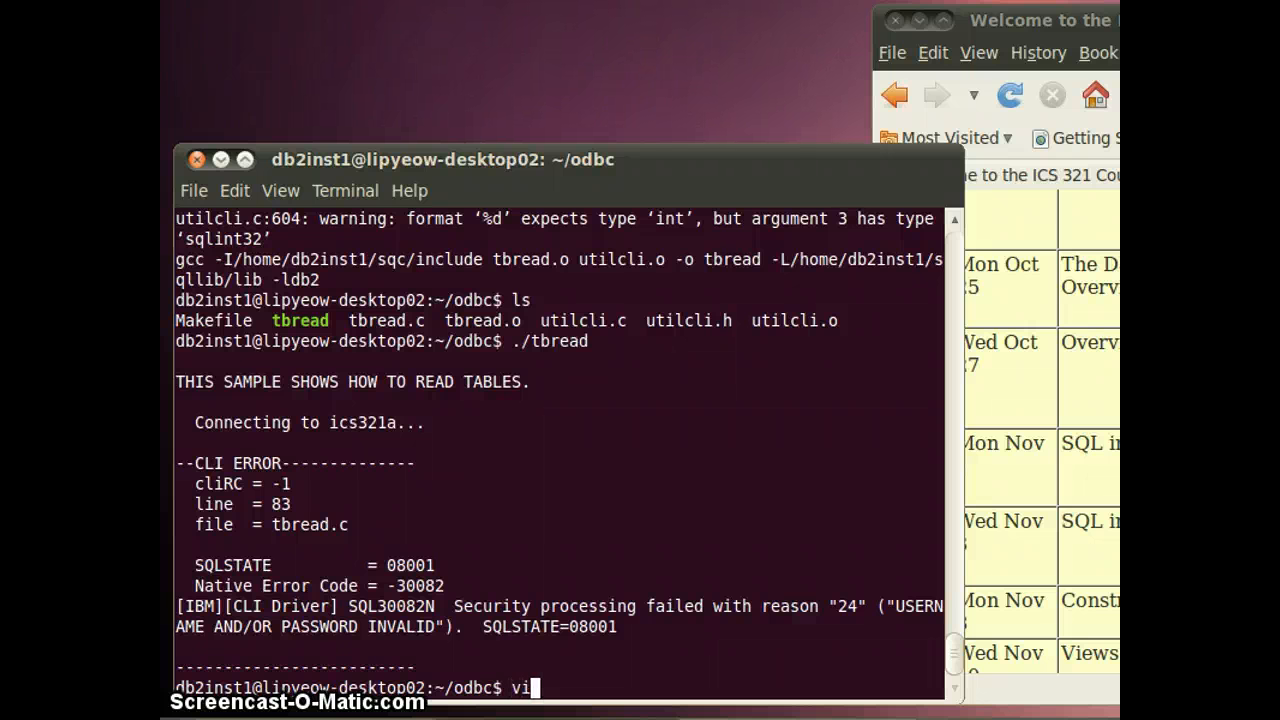
pyautogui.write('tbread.')
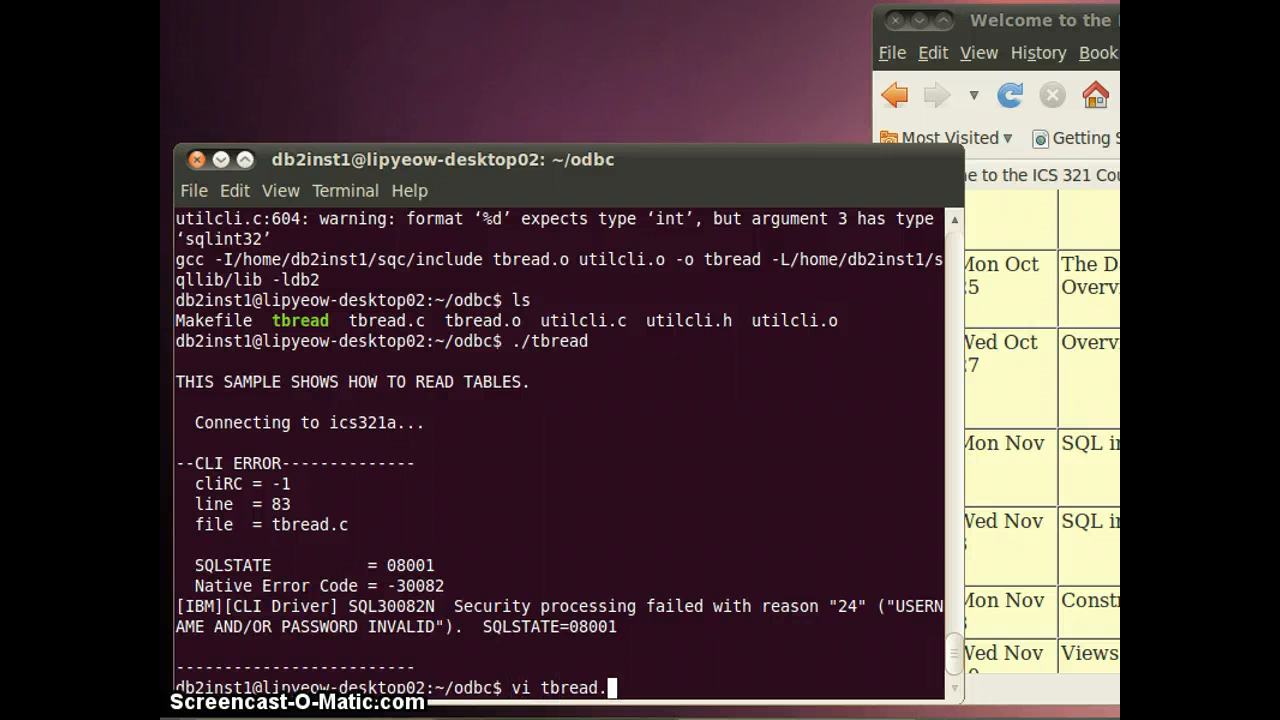
pyautogui.press('Return')
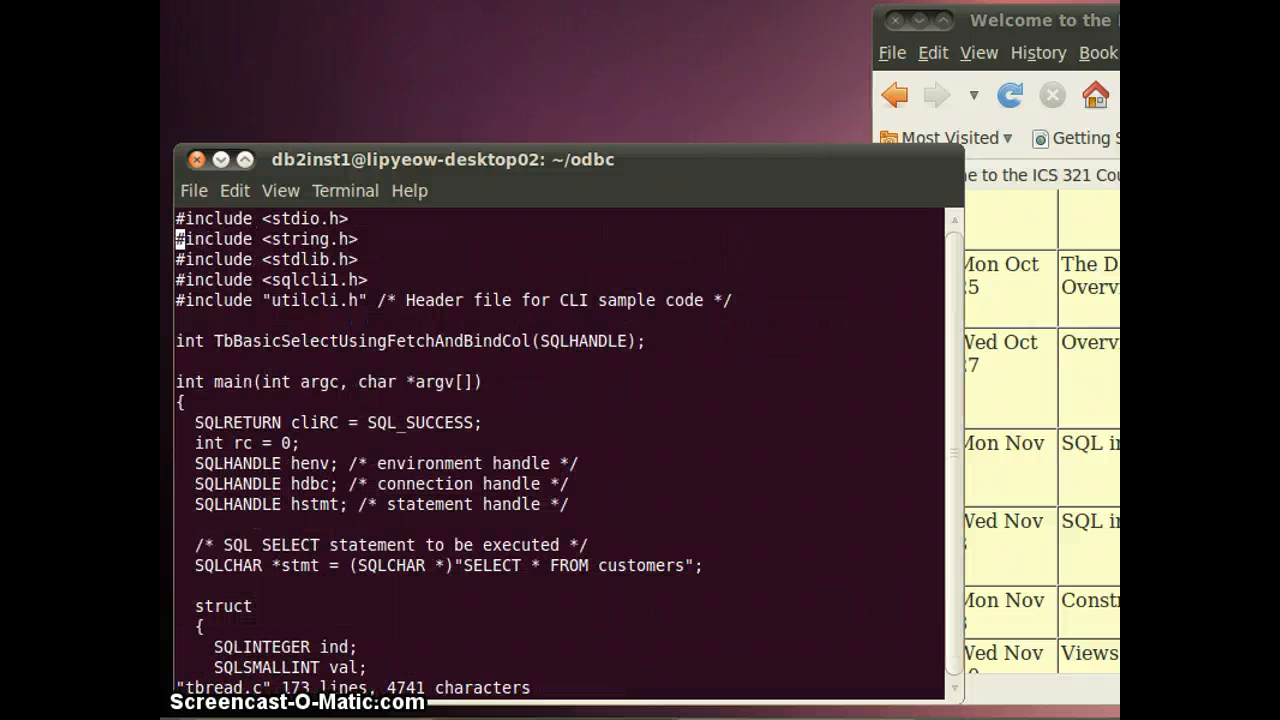
# - Review tbread.c's login variables, quit vi and remove the old object files with rm
pyautogui.scroll(-3)
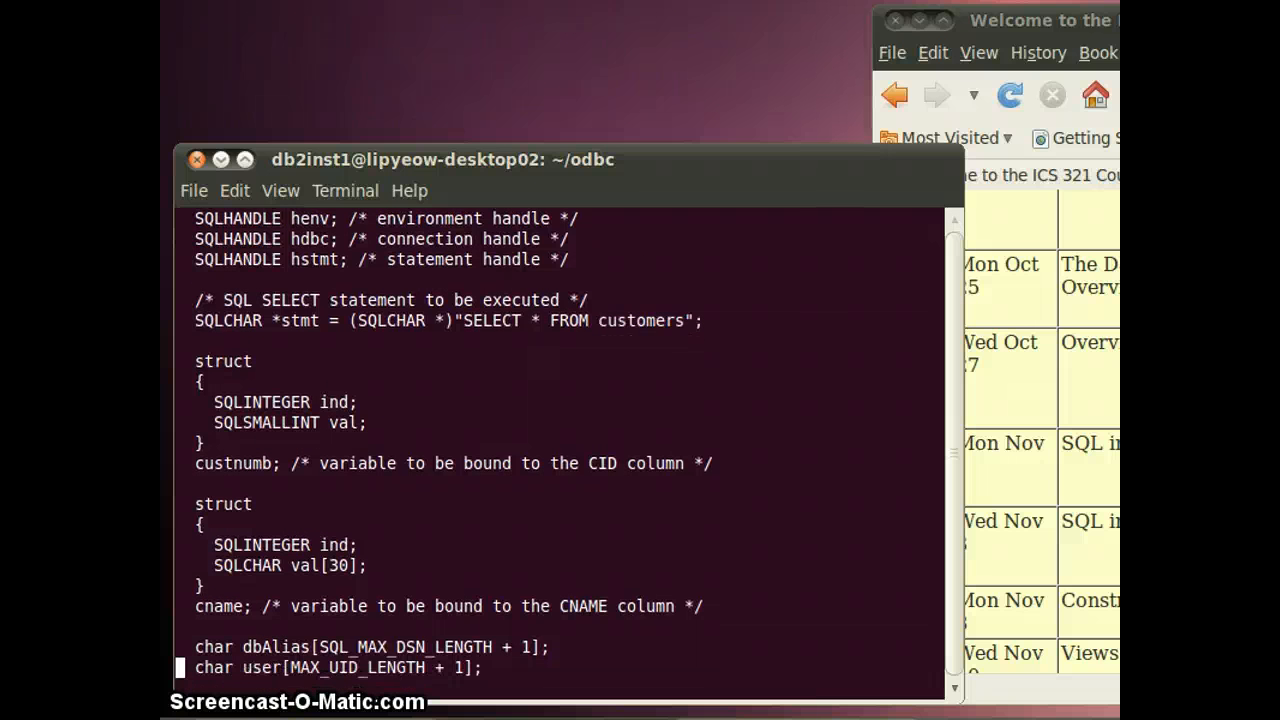
pyautogui.scroll(-3)
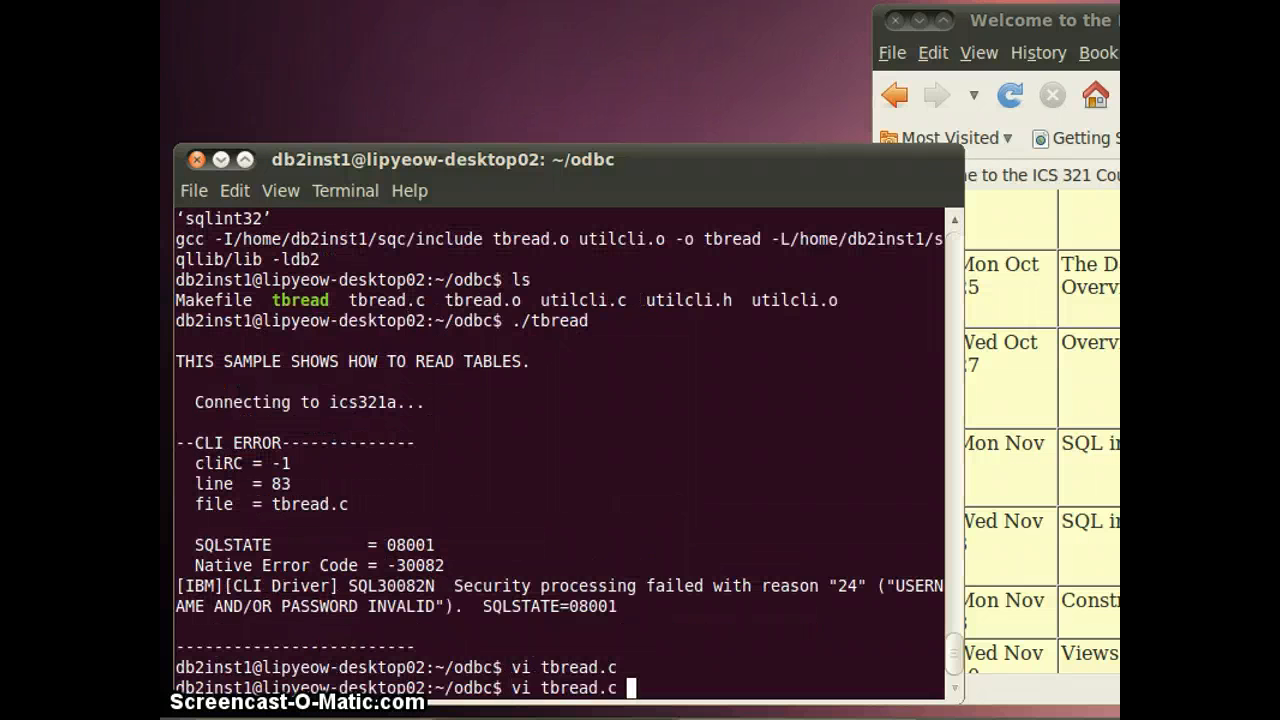
pyautogui.write('rm')
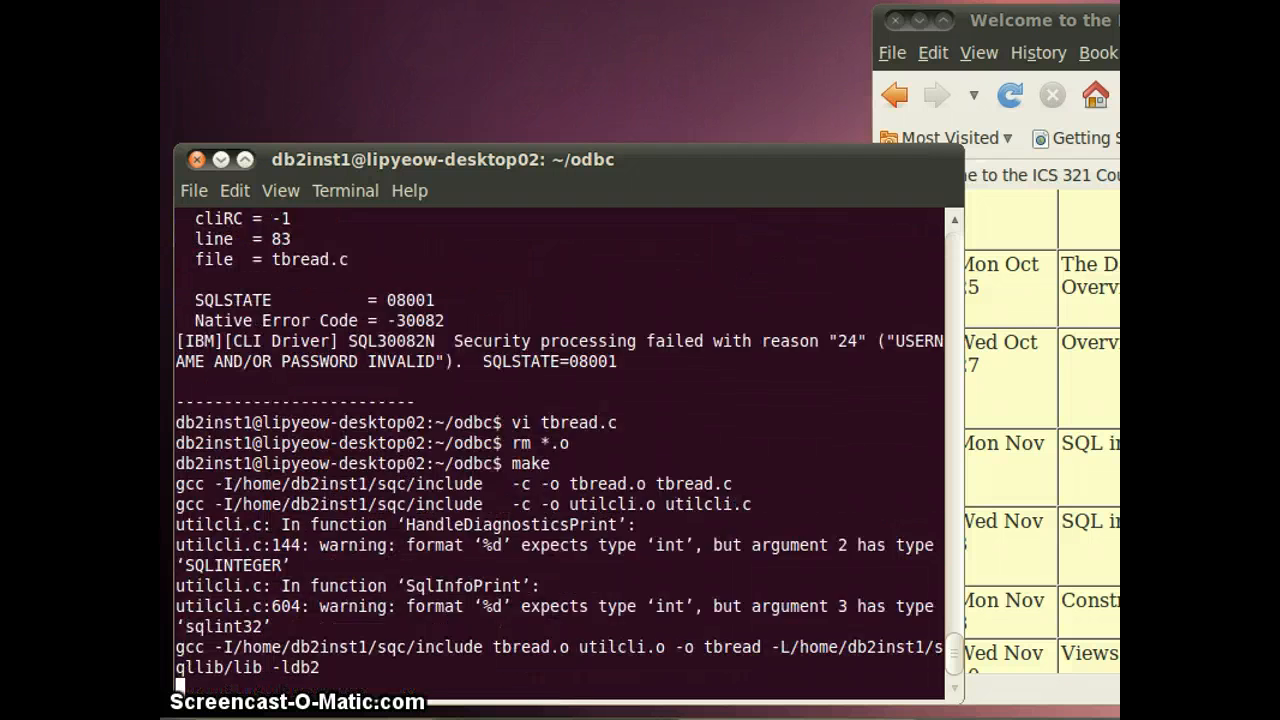
# - Run the rebuilt ./tbread so it connects to ics321a and lists john and jane
pyautogui.write('./')
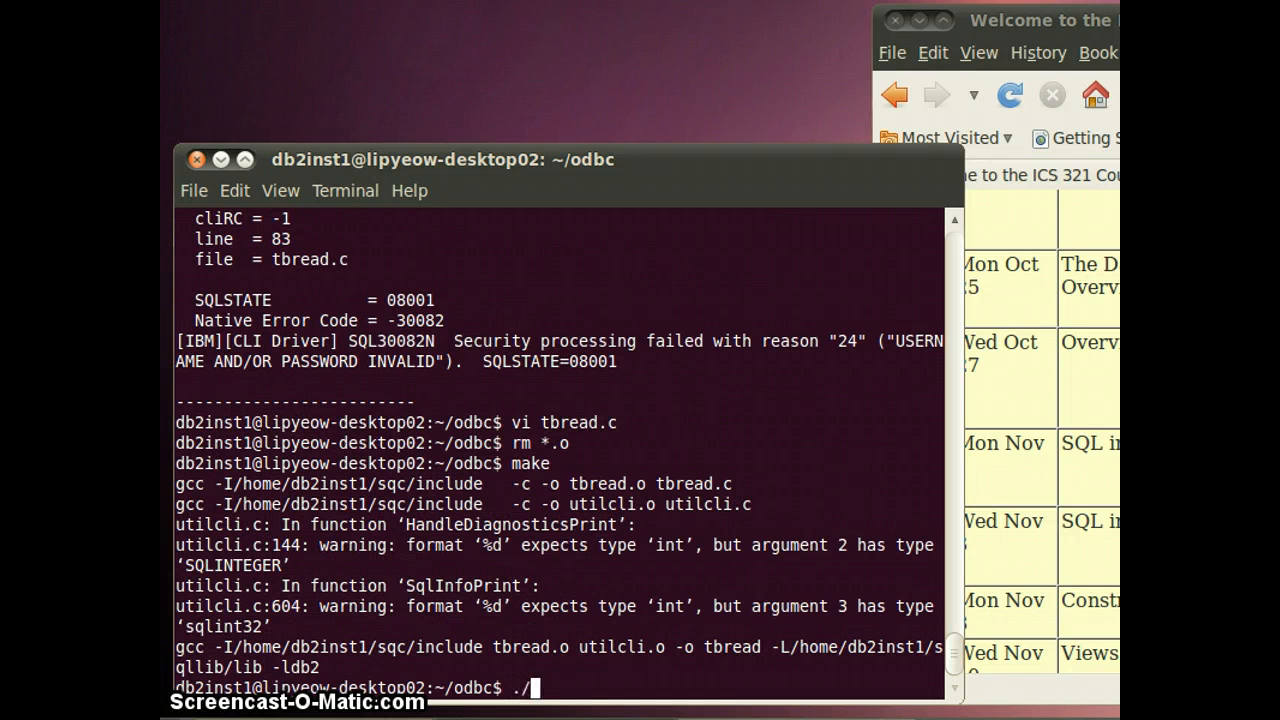
pyautogui.press('Return')
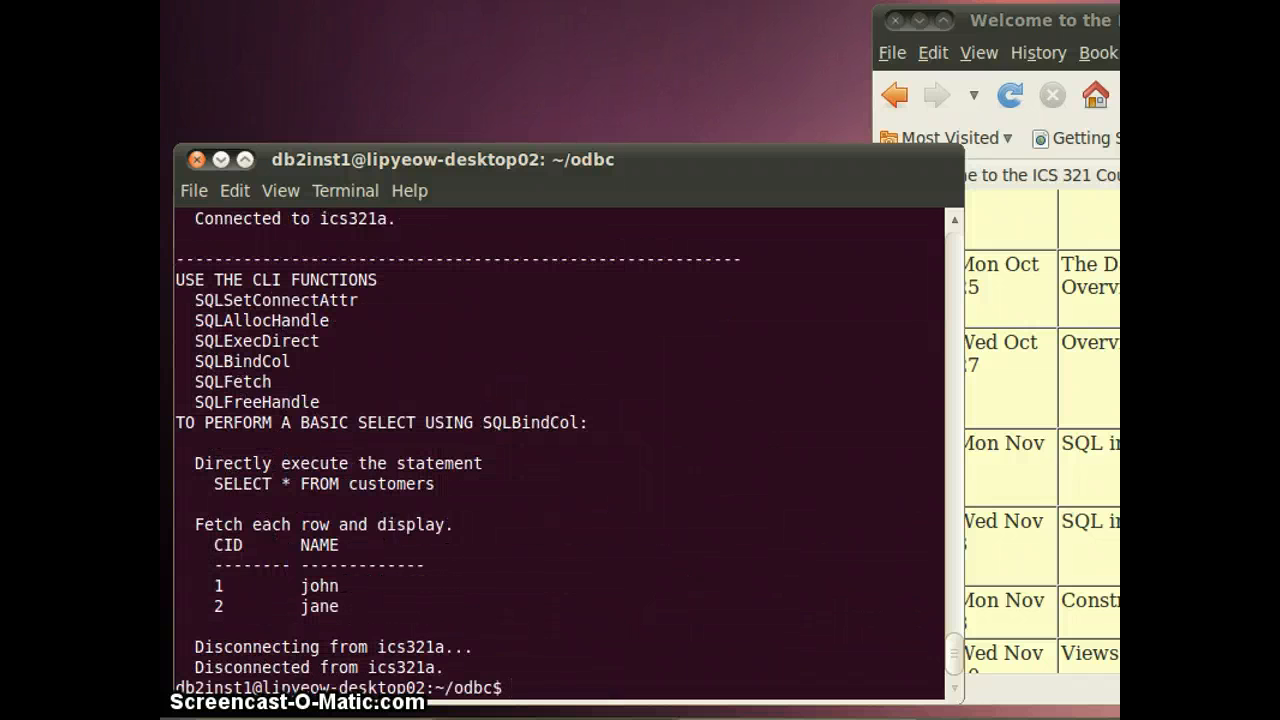
pyautogui.moveTo(578, 468)
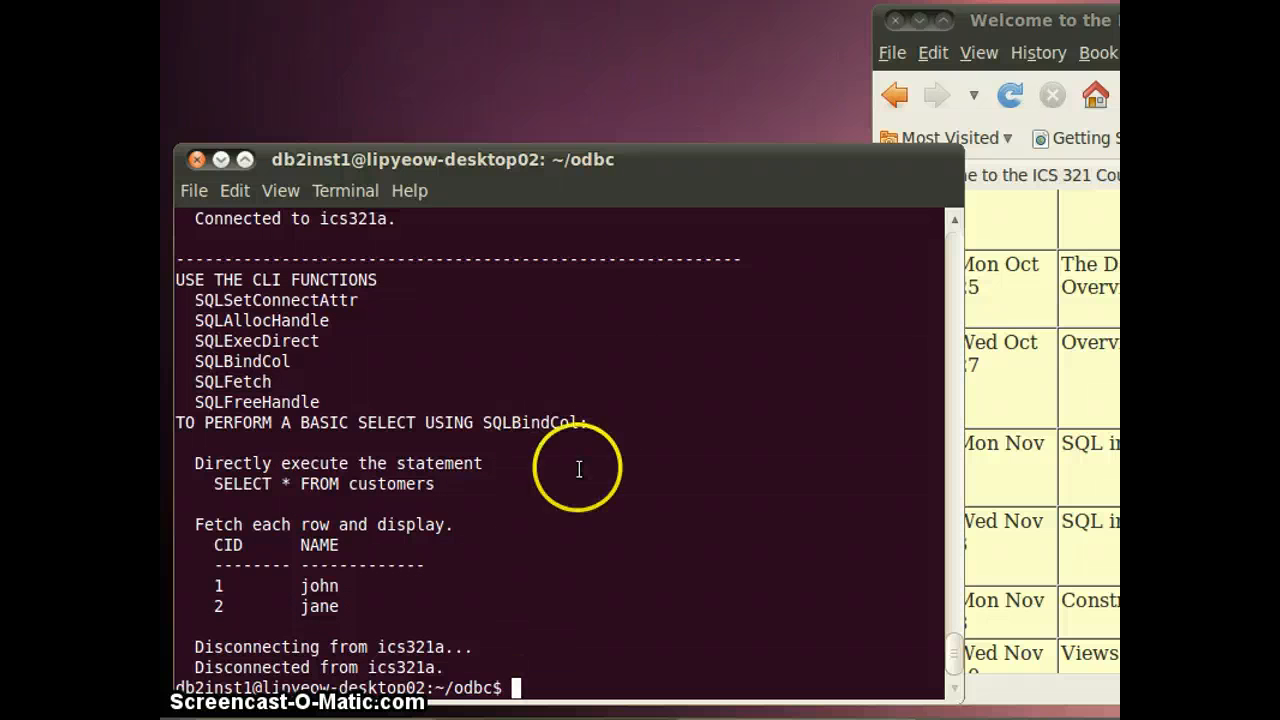
pyautogui.moveTo(732, 632)
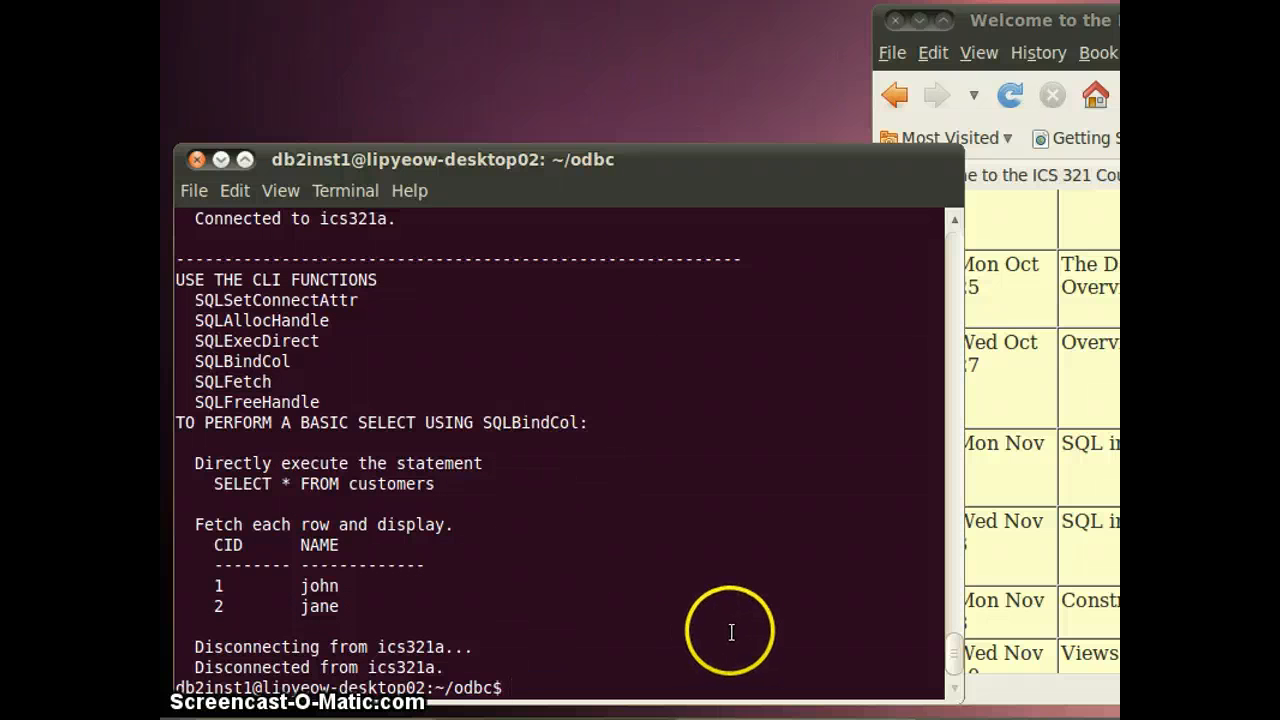